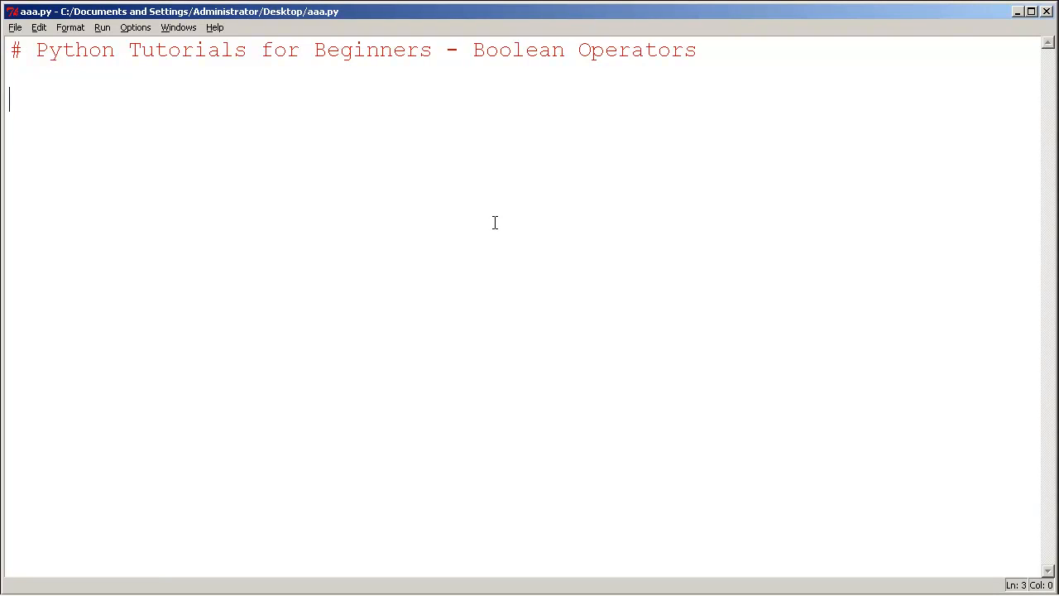
# Step: Write a = 5 and b = 7, then a line printing a == b
pyautogui.write('a =')
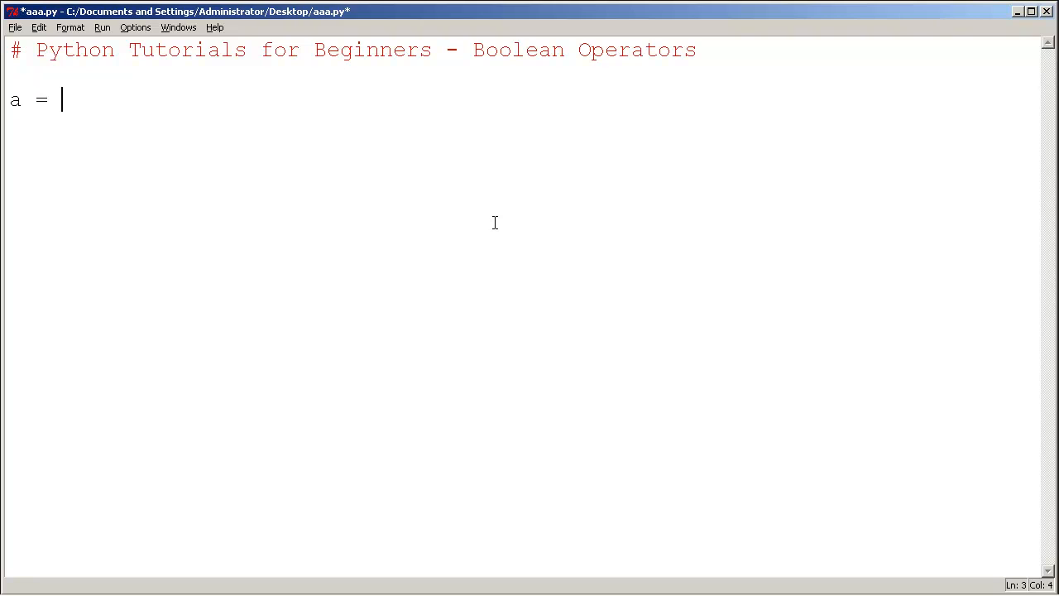
pyautogui.write('5')
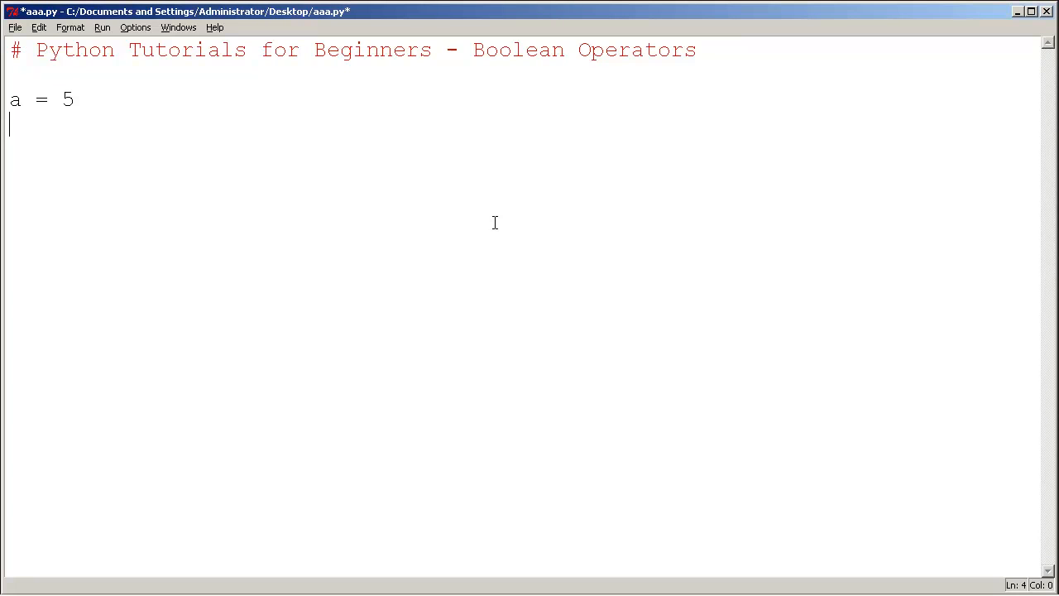
pyautogui.write('b = 7')
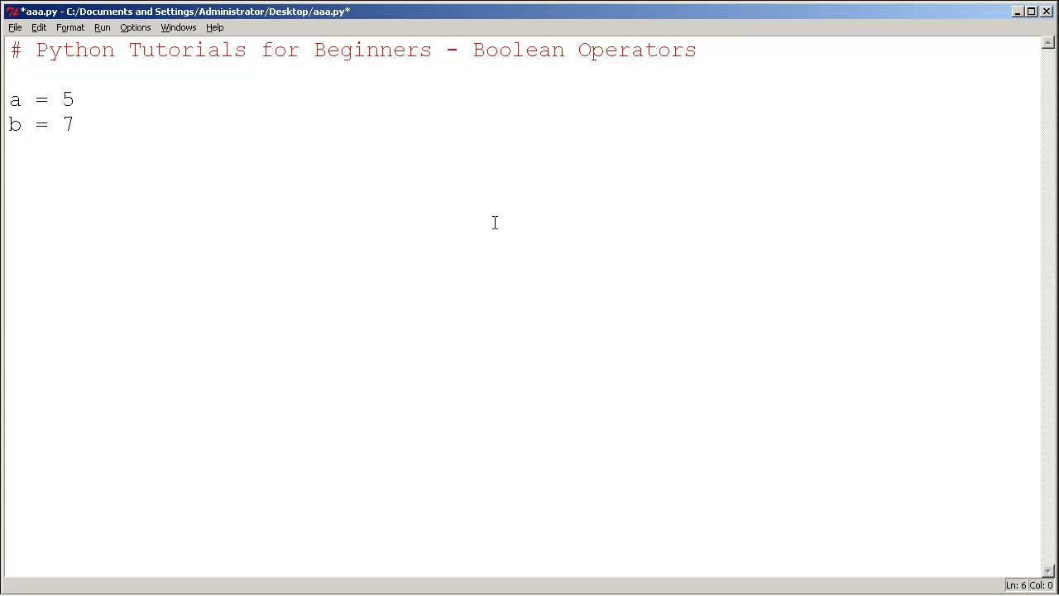
pyautogui.write('print')
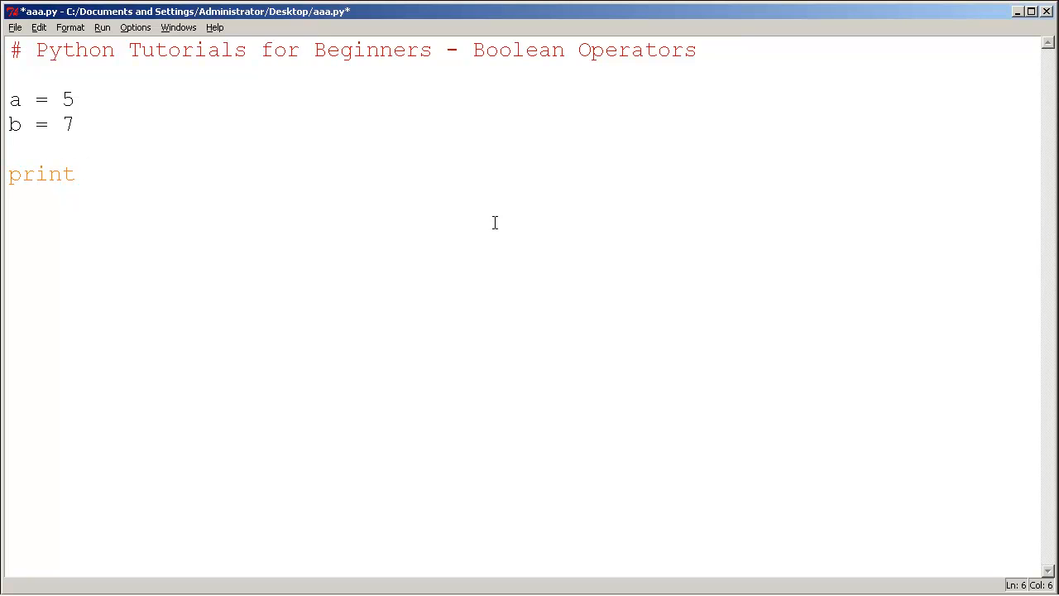
pyautogui.write('a')
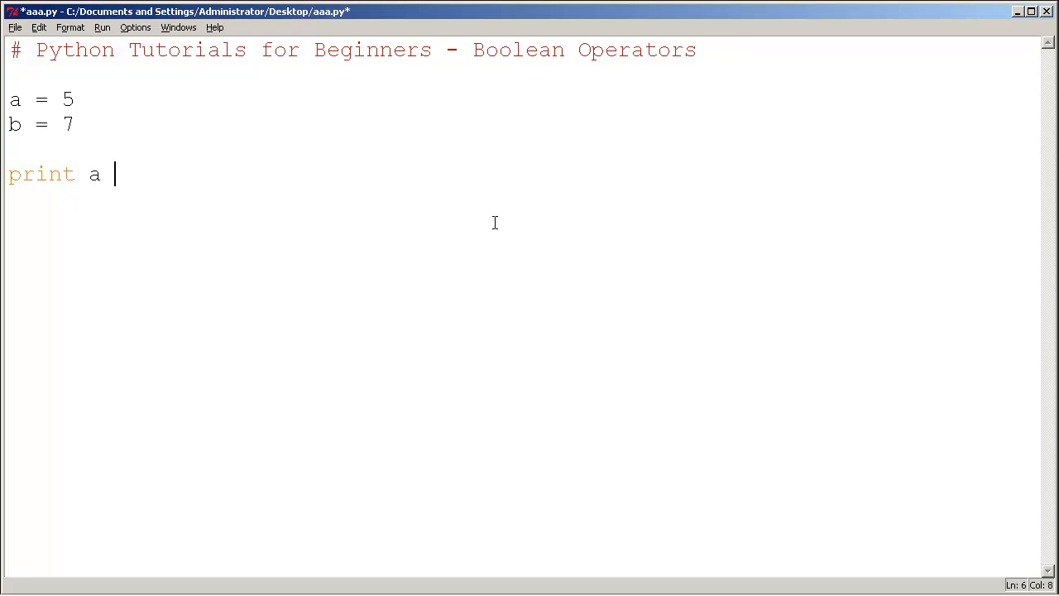
pyautogui.write('=')
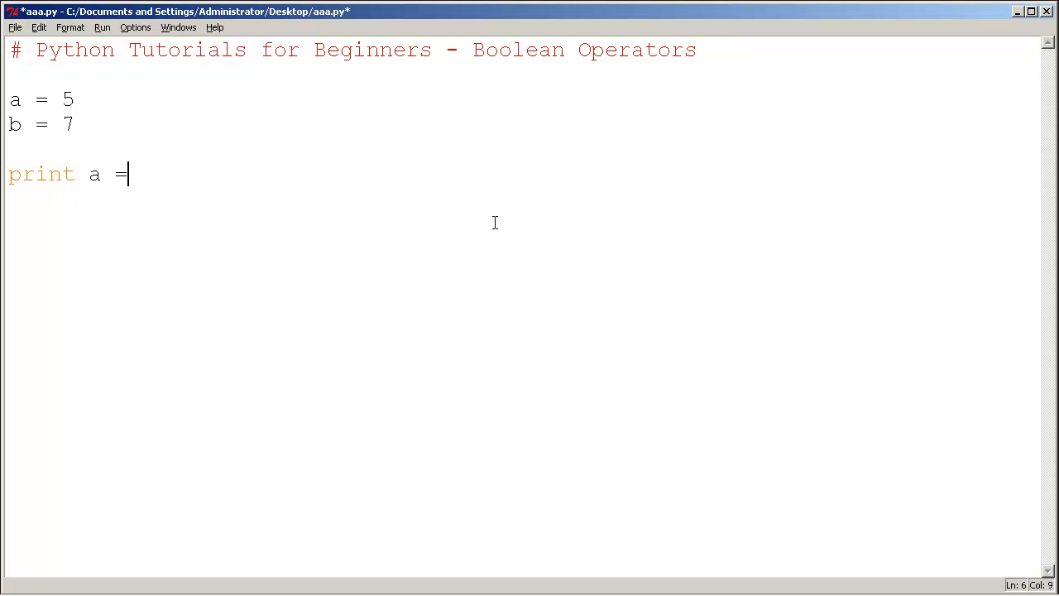
pyautogui.write('= b')
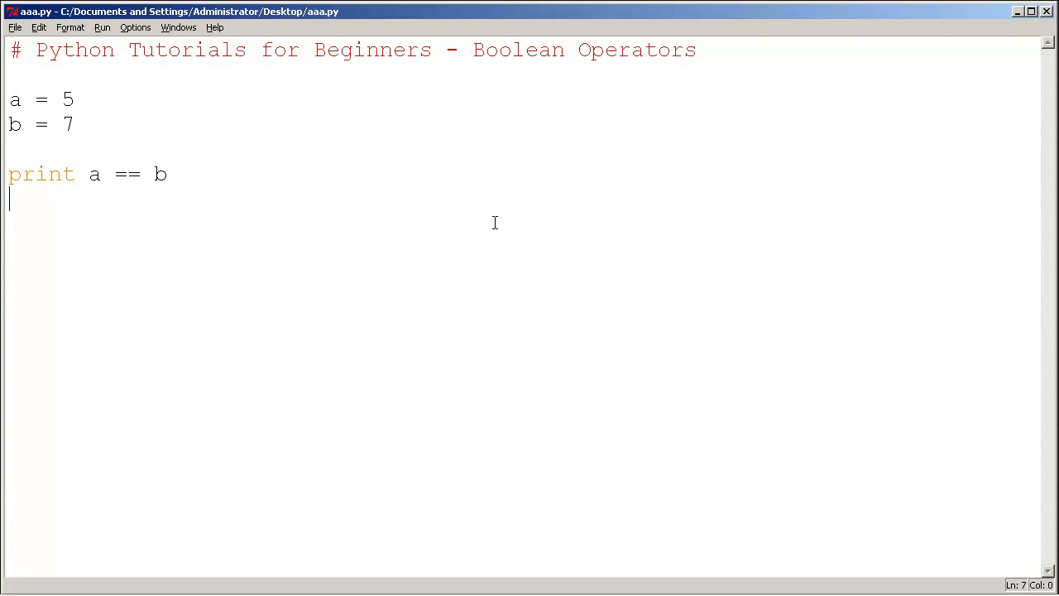
pyautogui.click(103, 28)
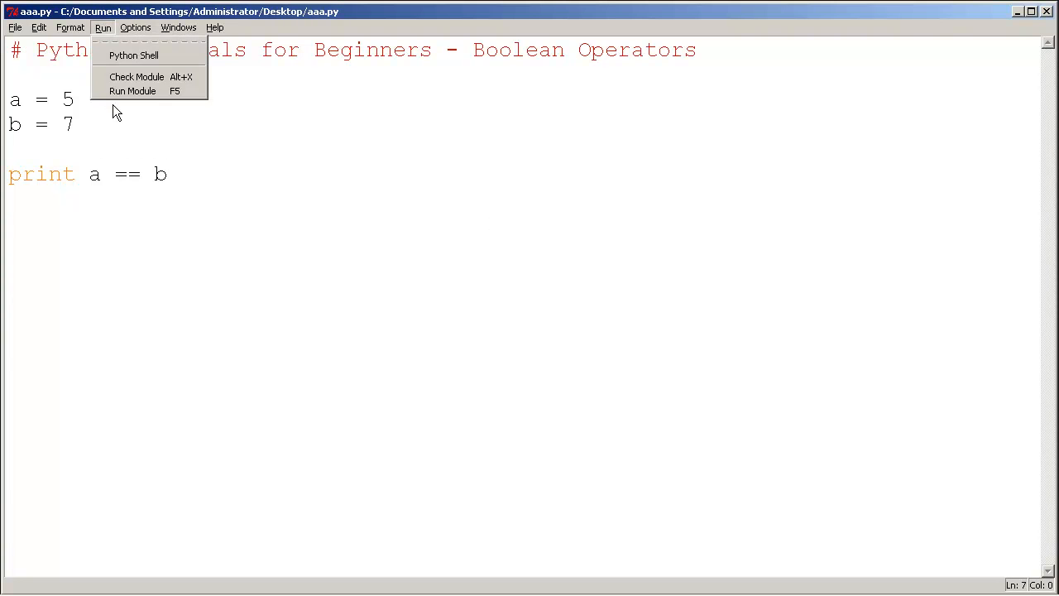
pyautogui.click(132, 91)
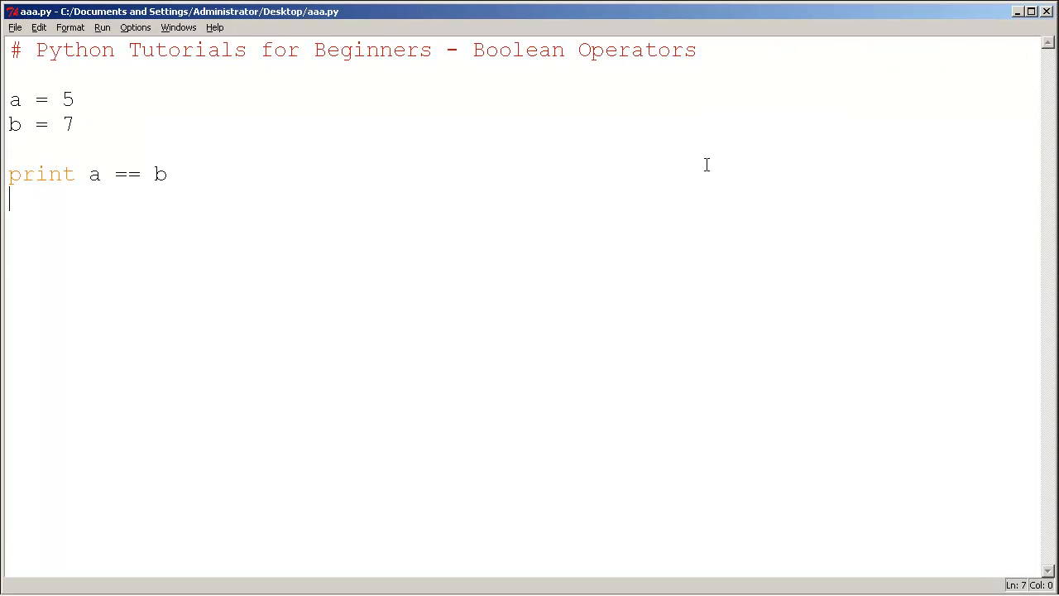
pyautogui.moveTo(61, 111)
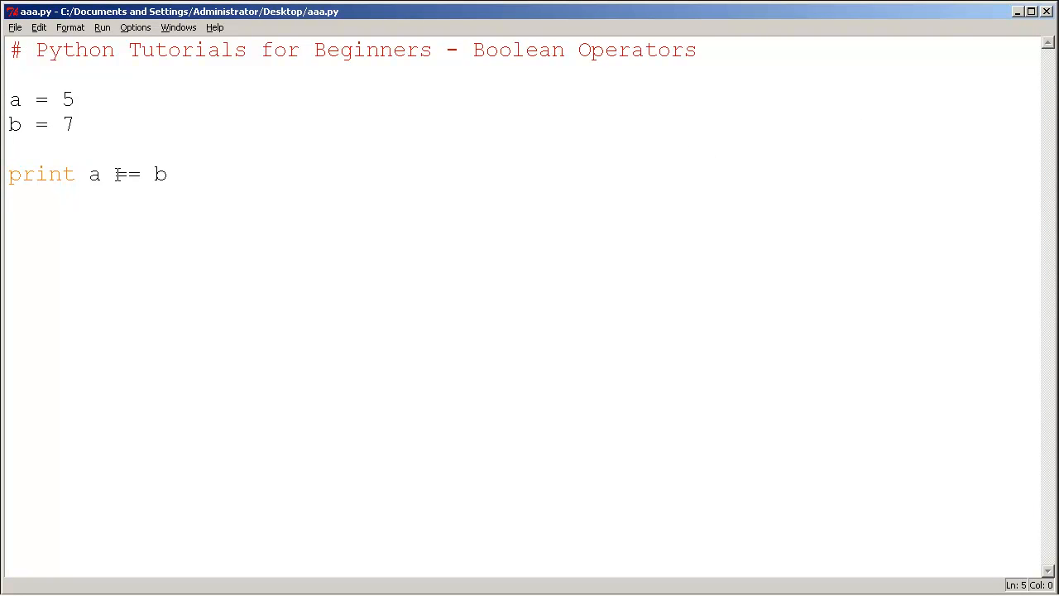
# Step: Shorten the comparison to a = b, save, run it, and dismiss the syntax error
pyautogui.press('BackSpace')
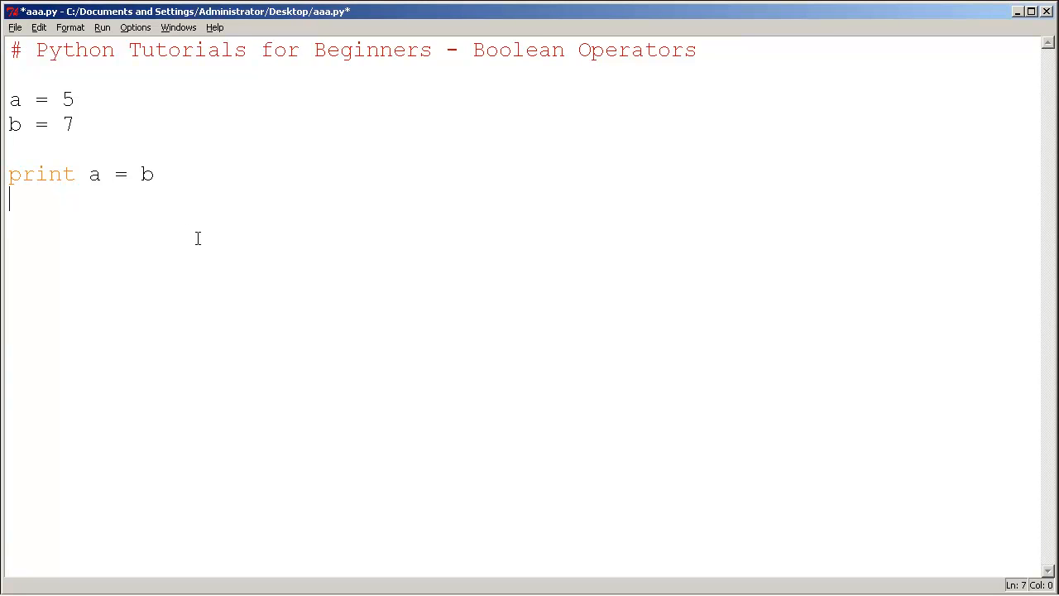
pyautogui.press('ctrl+s')
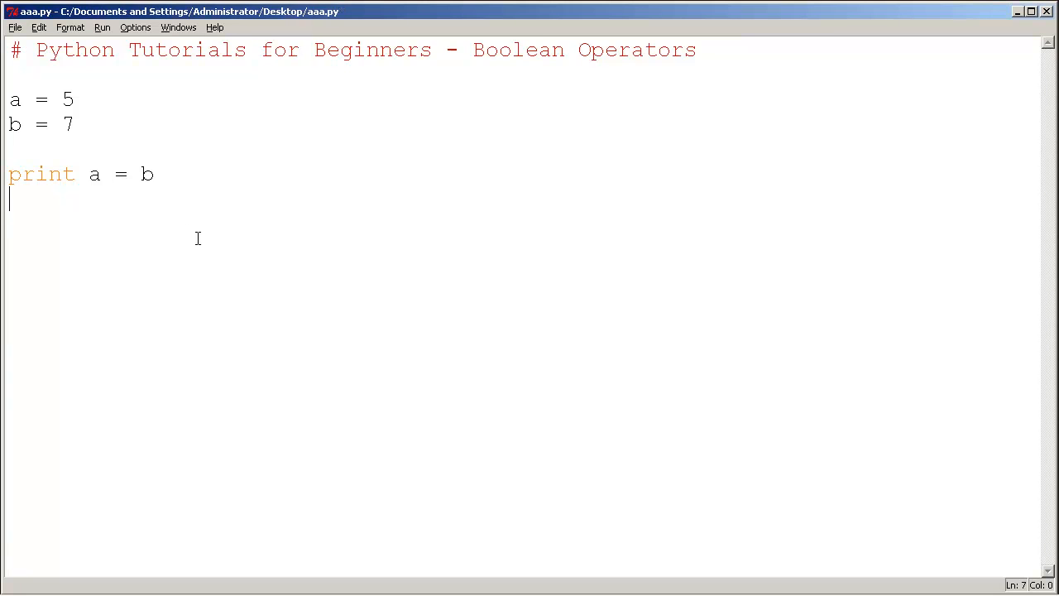
pyautogui.click(103, 28)
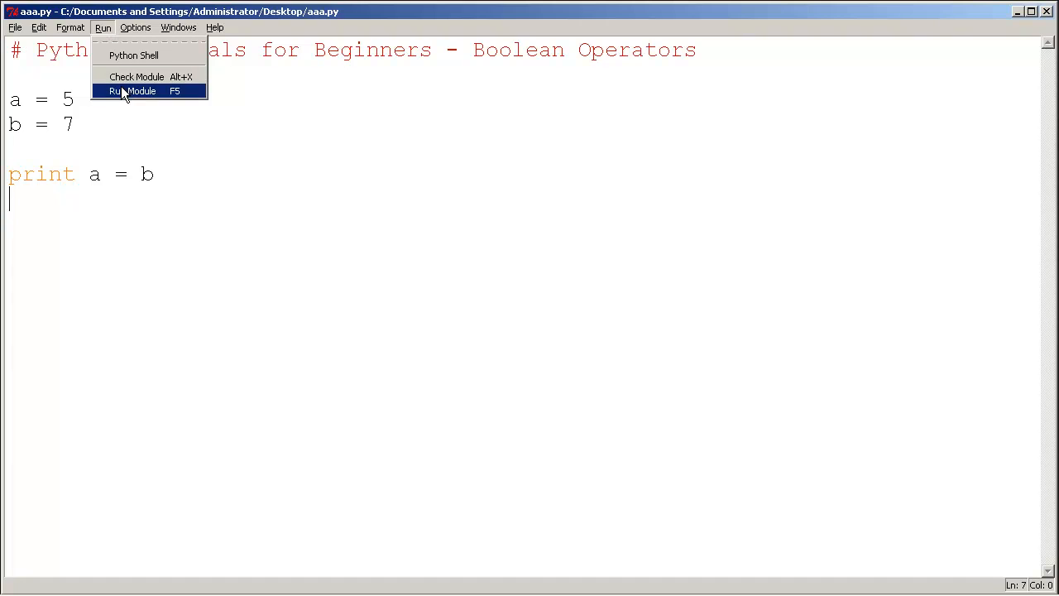
pyautogui.click(132, 90)
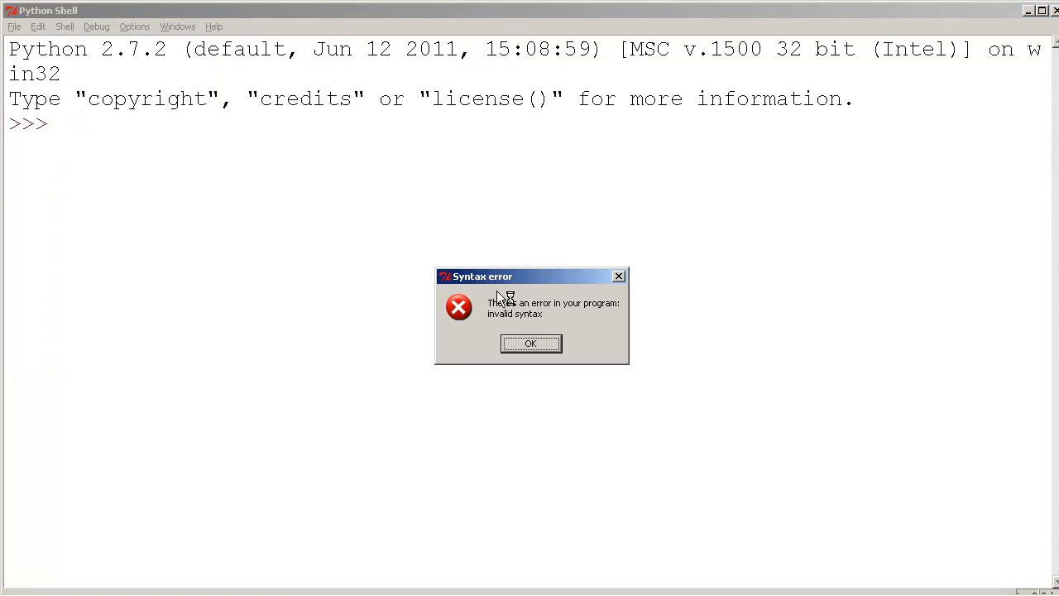
pyautogui.moveTo(533, 325)
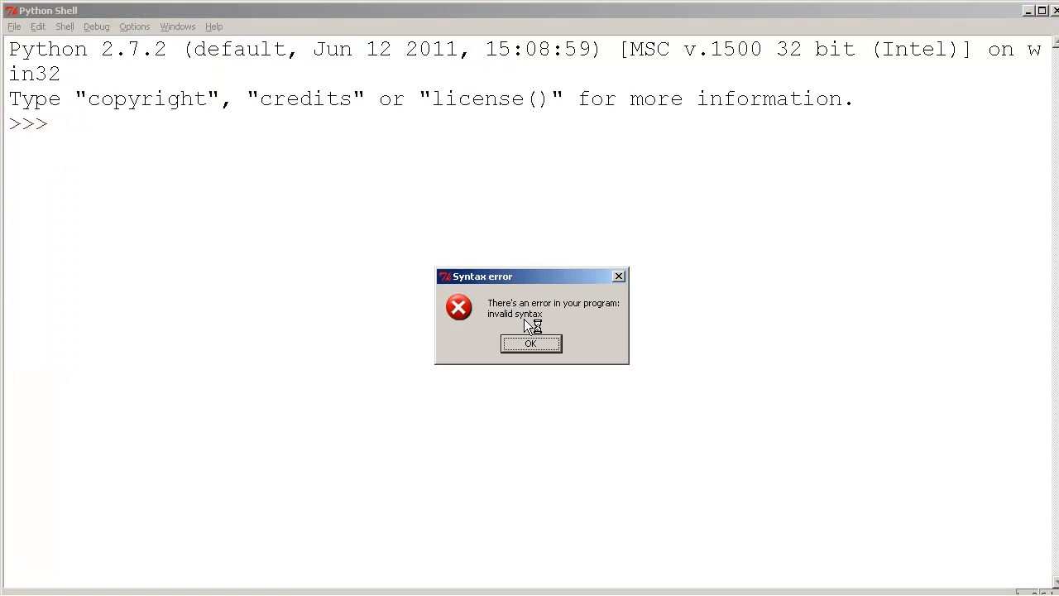
pyautogui.click(531, 343)
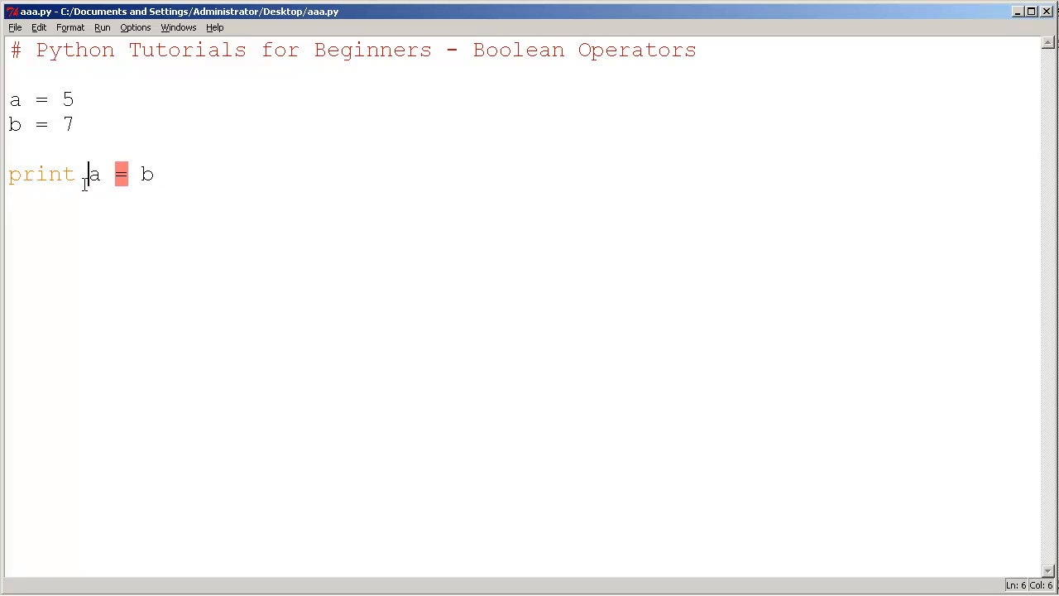
# Step: Replace the expression with result = a > b and print result
pyautogui.moveTo(89, 173); pyautogui.dragTo(155, 174)
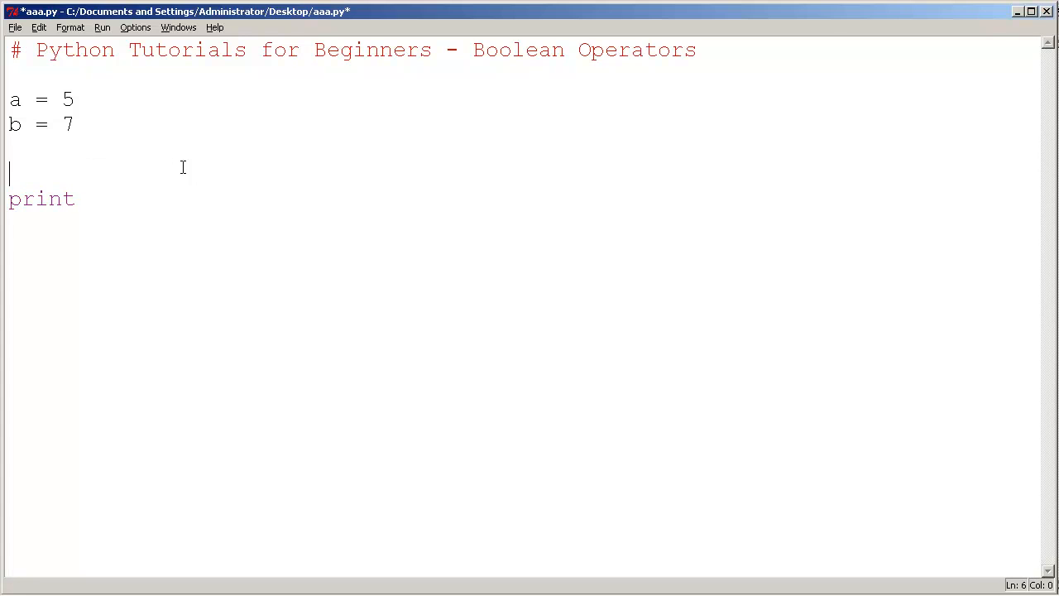
pyautogui.write('result =')
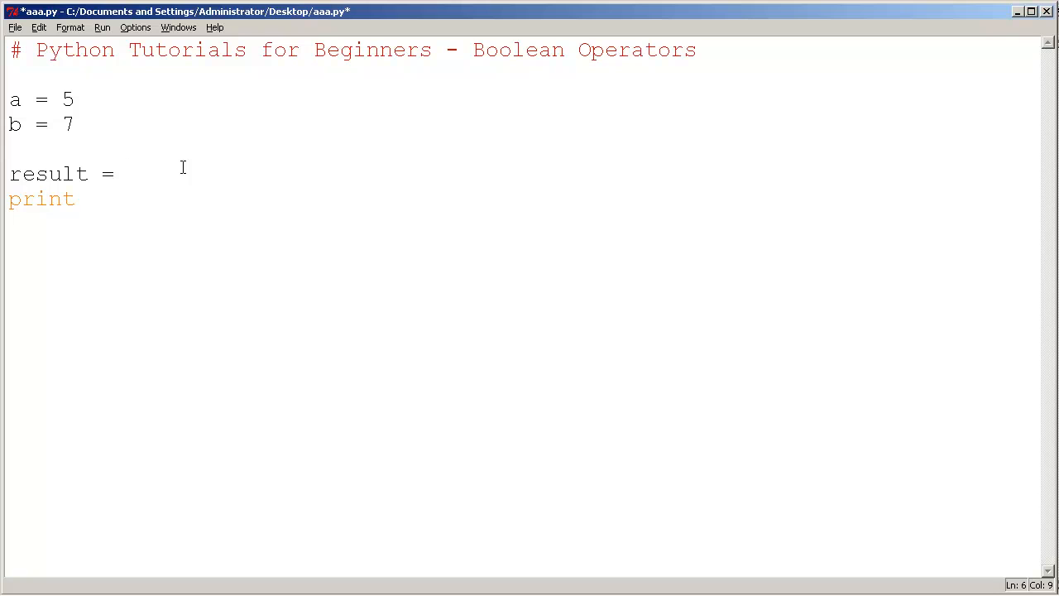
pyautogui.write('a')
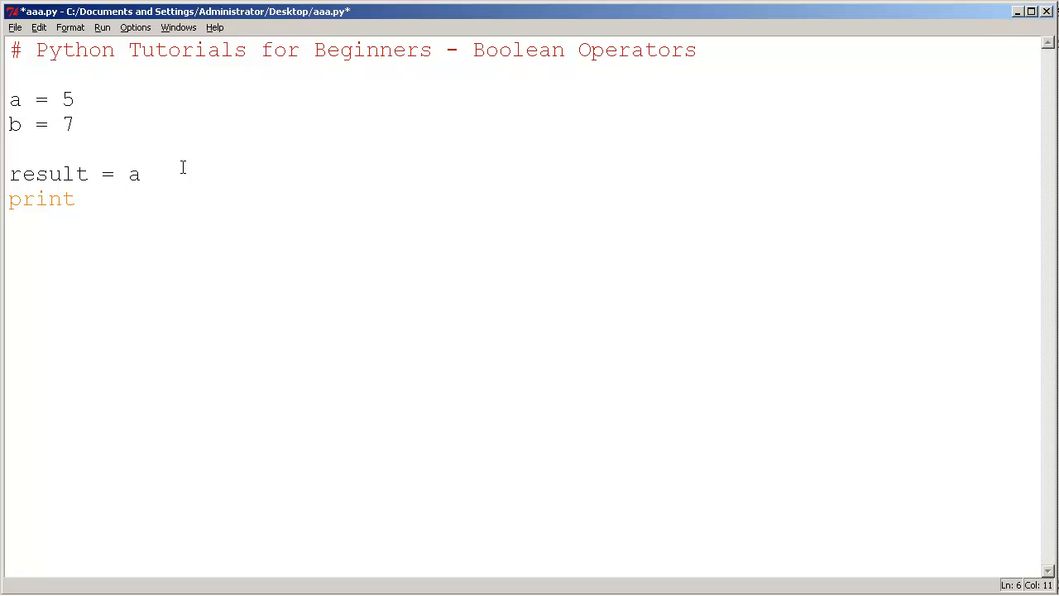
pyautogui.write('>')
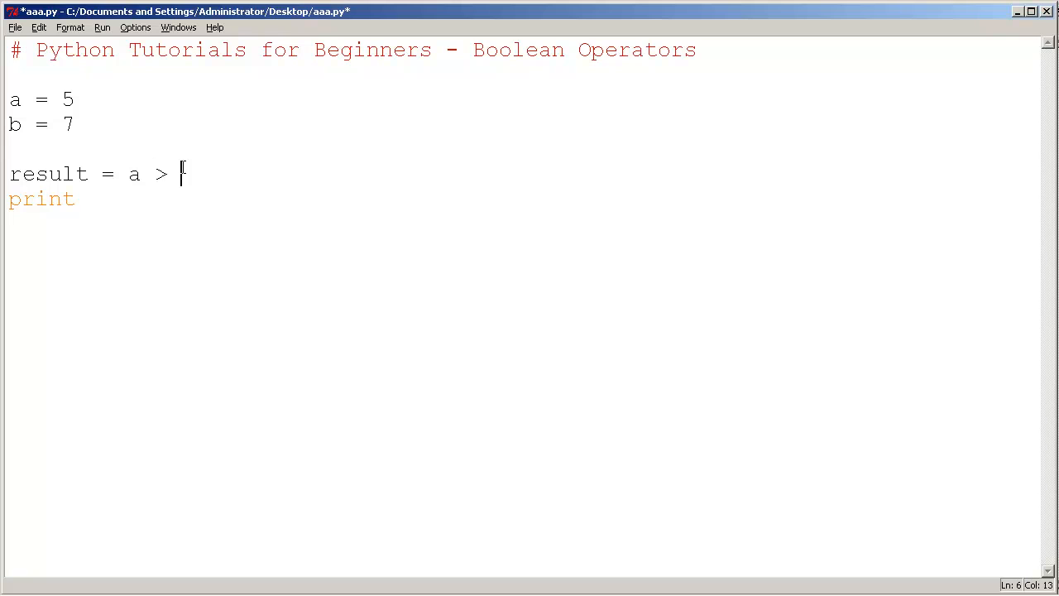
pyautogui.write('b')
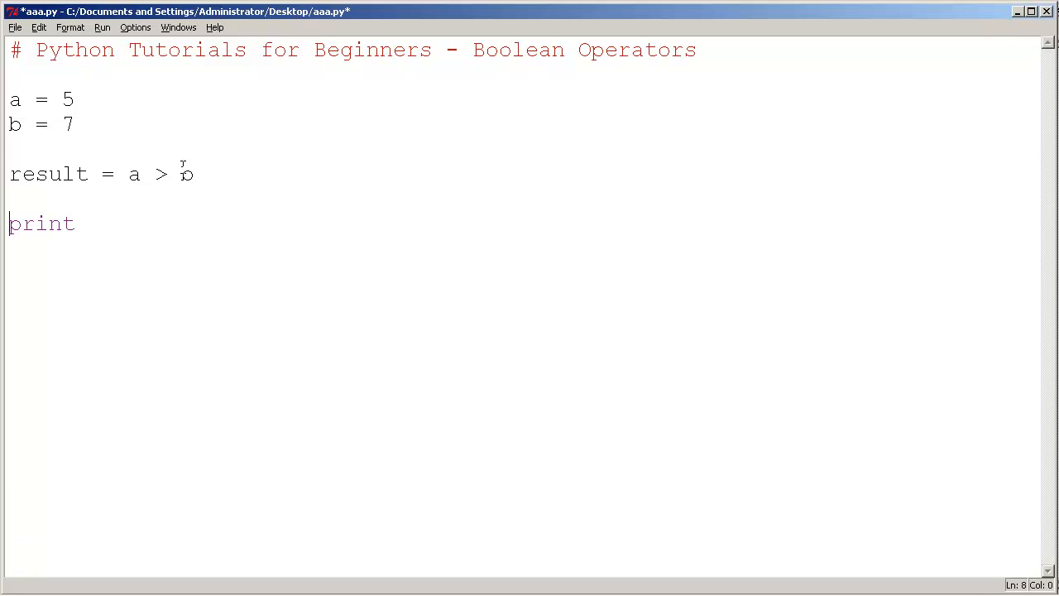
pyautogui.write('result')
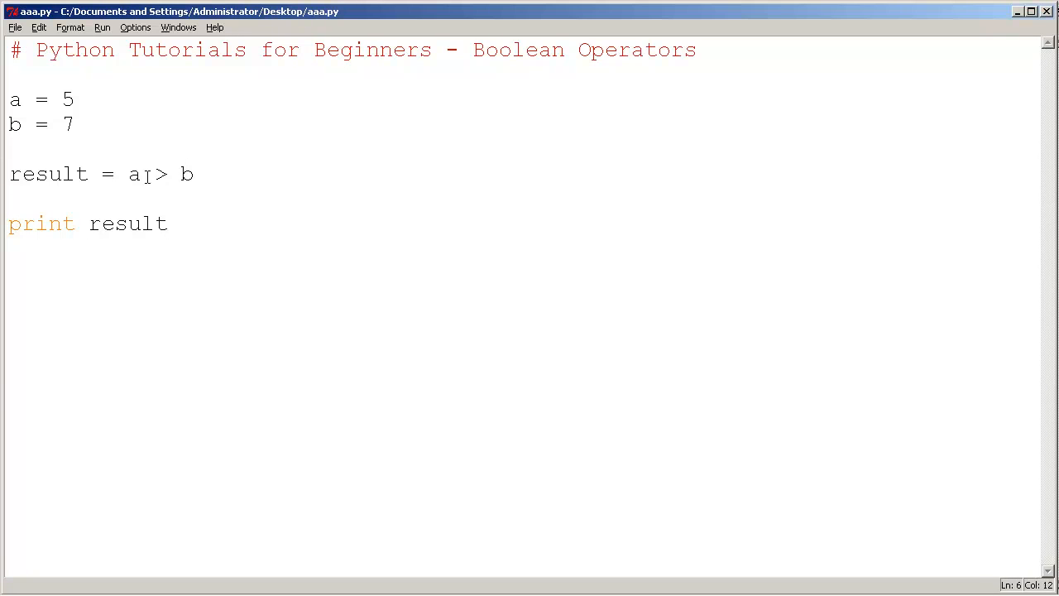
pyautogui.moveTo(132, 174); pyautogui.dragTo(193, 174)
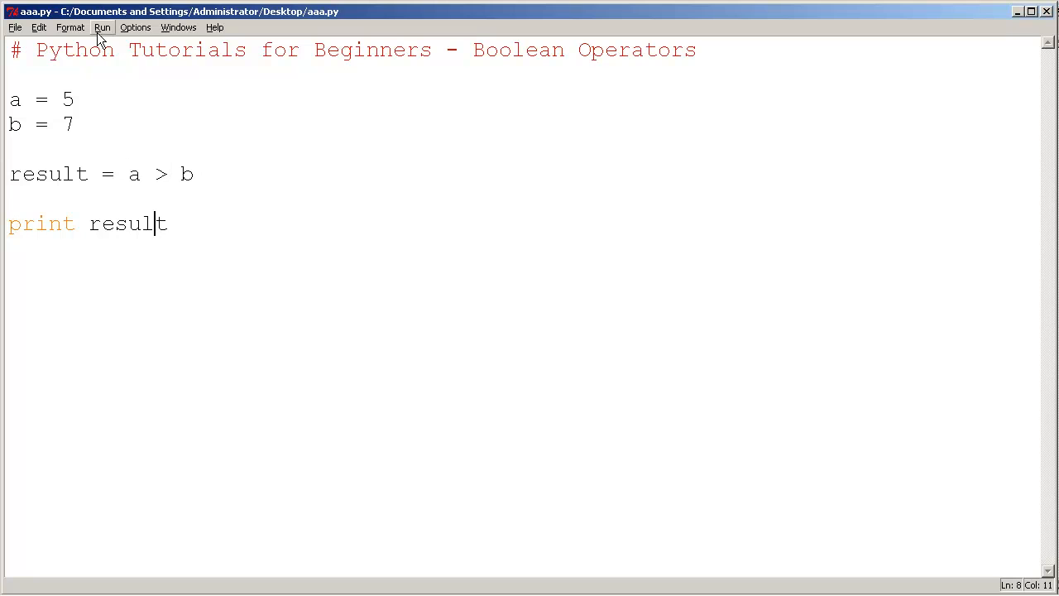
pyautogui.click(101, 28)
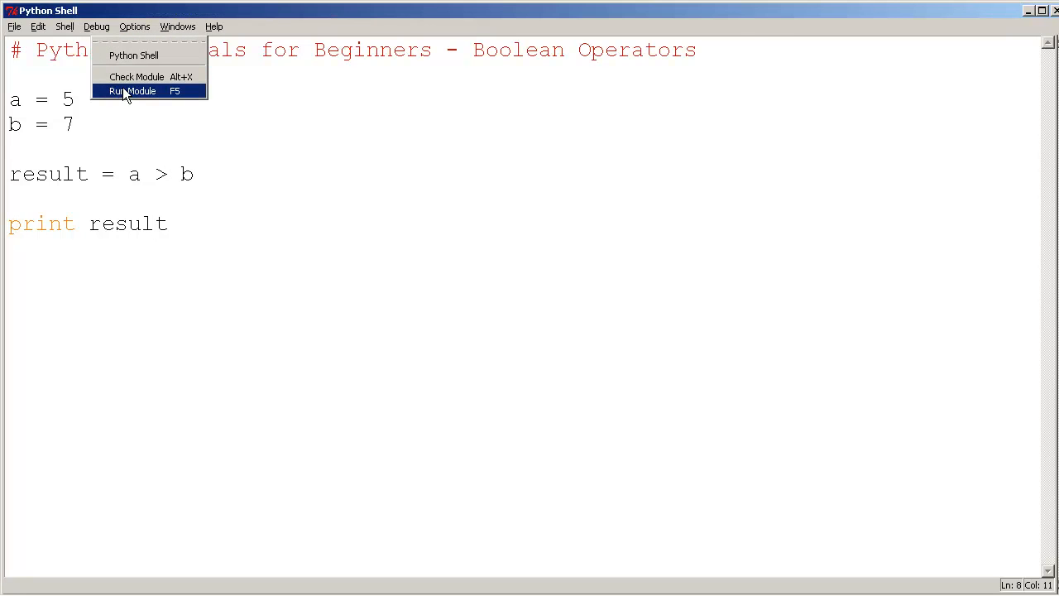
pyautogui.moveTo(160, 219)
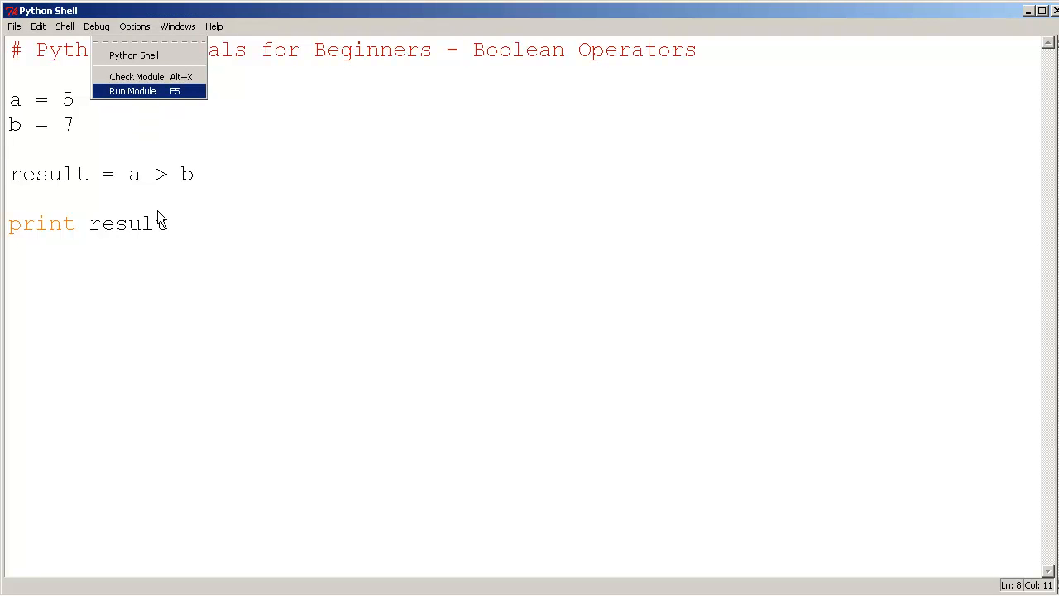
pyautogui.click(133, 90)
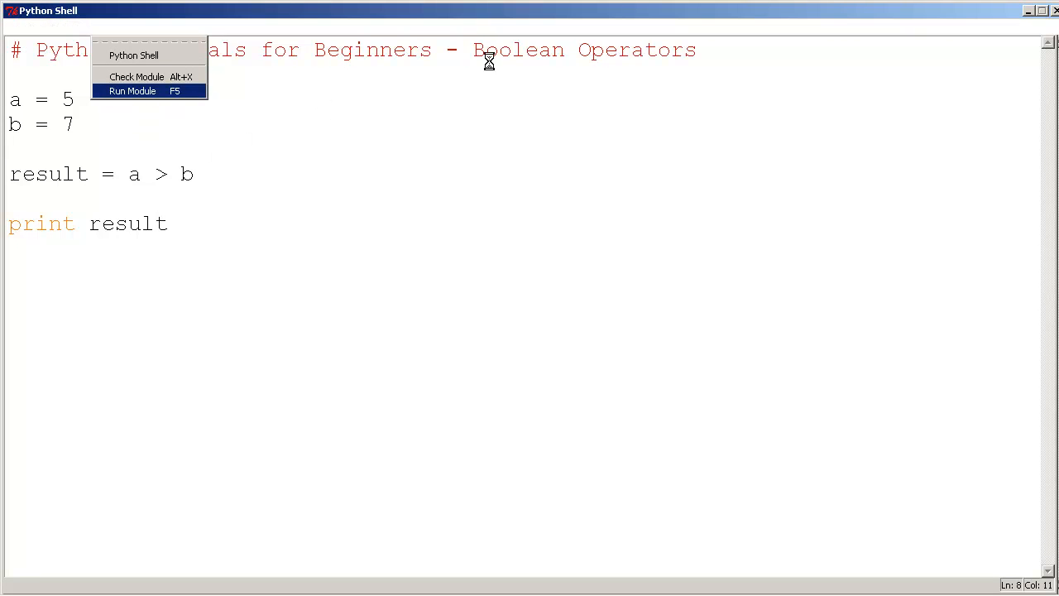
pyautogui.moveTo(205, 137)
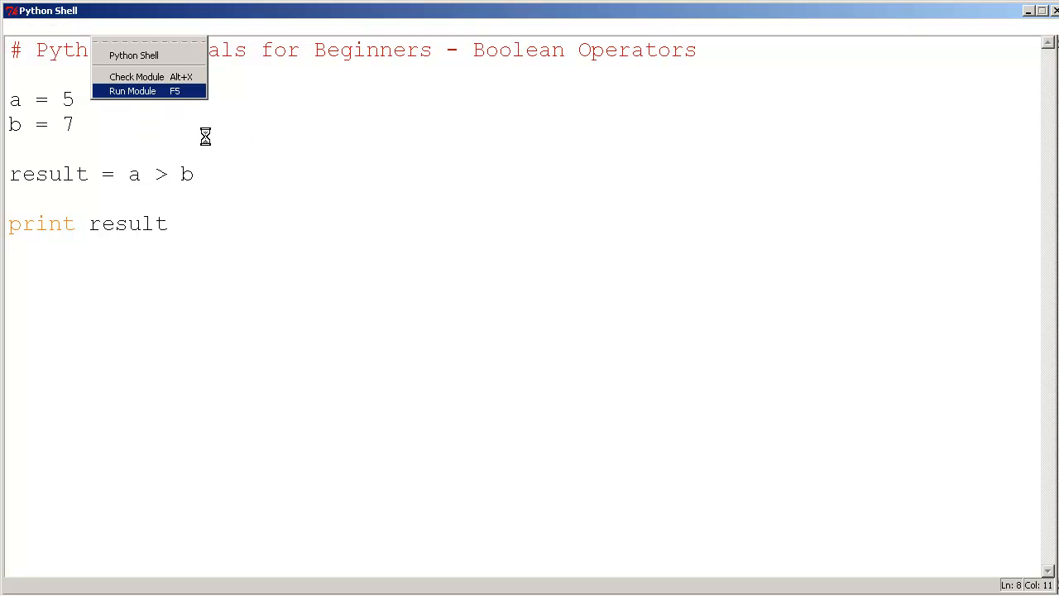
pyautogui.click(132, 91)
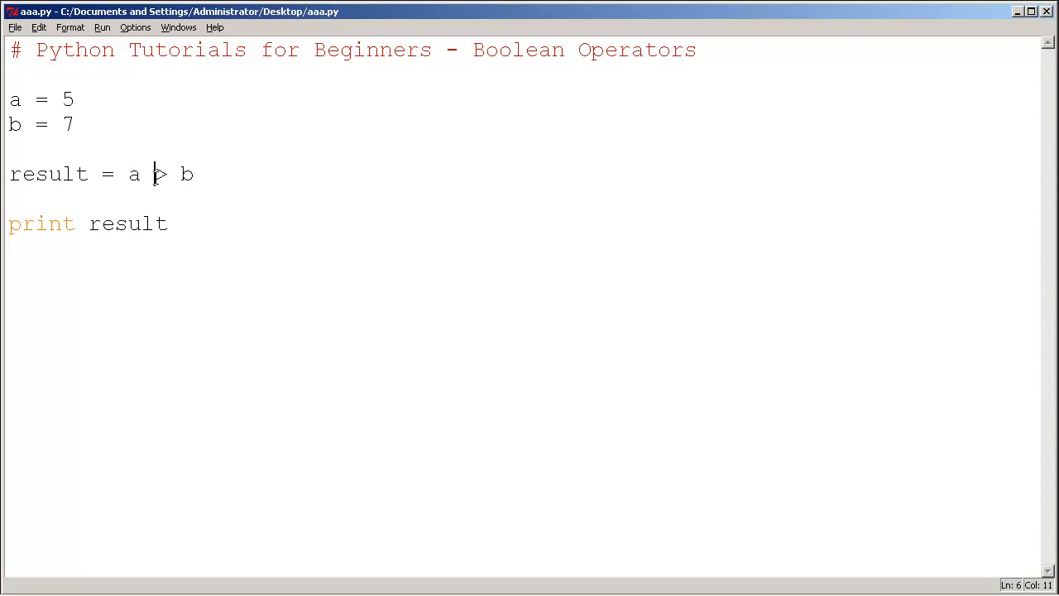
# Step: Set b to 5 and result = (a == b), then save and check the module
pyautogui.doubleClick(68, 124)
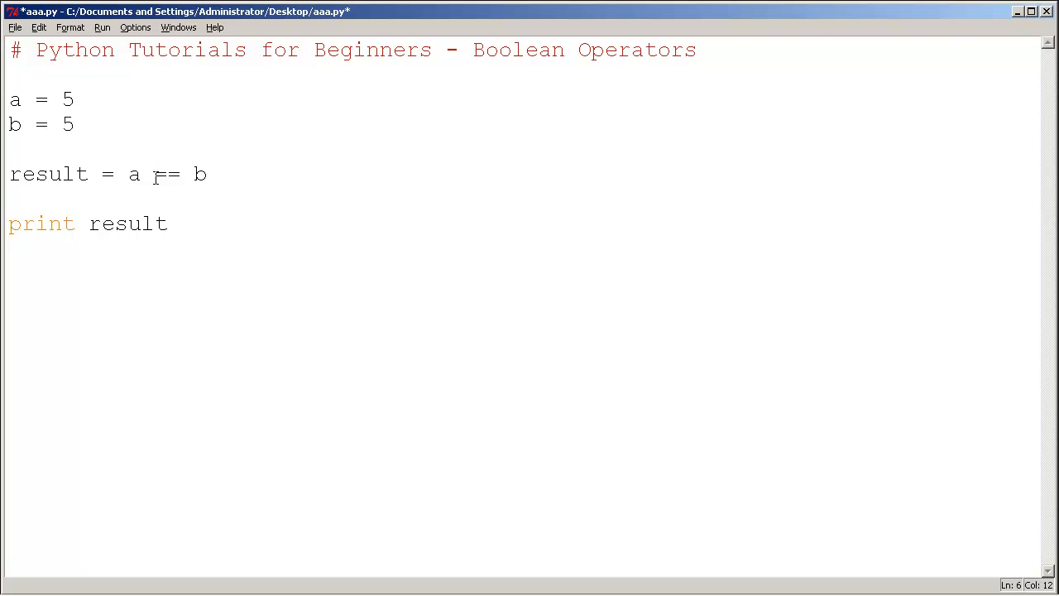
pyautogui.press('ctrl+s')
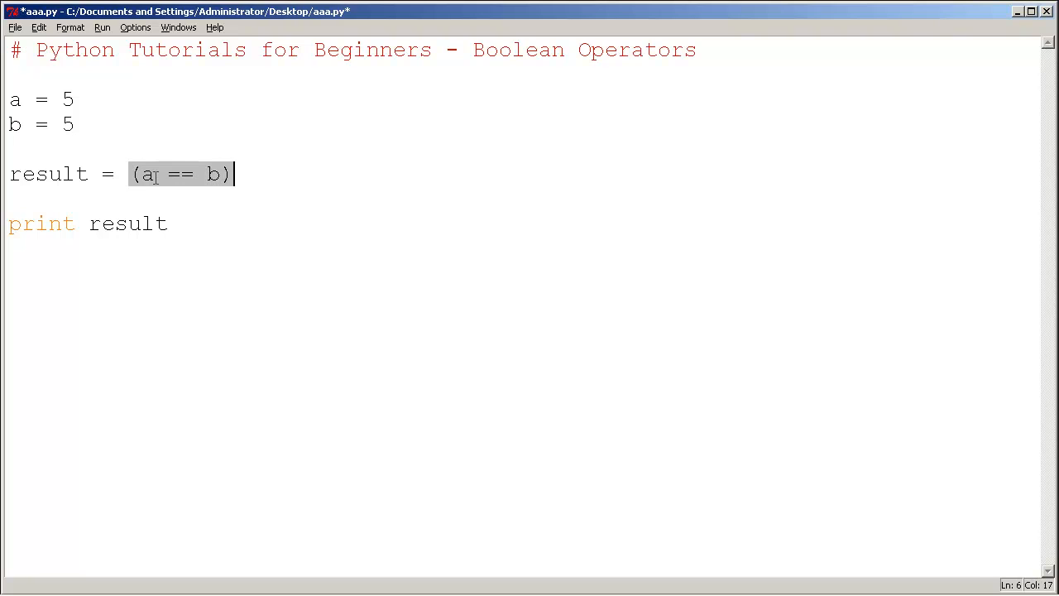
pyautogui.click(36, 174)
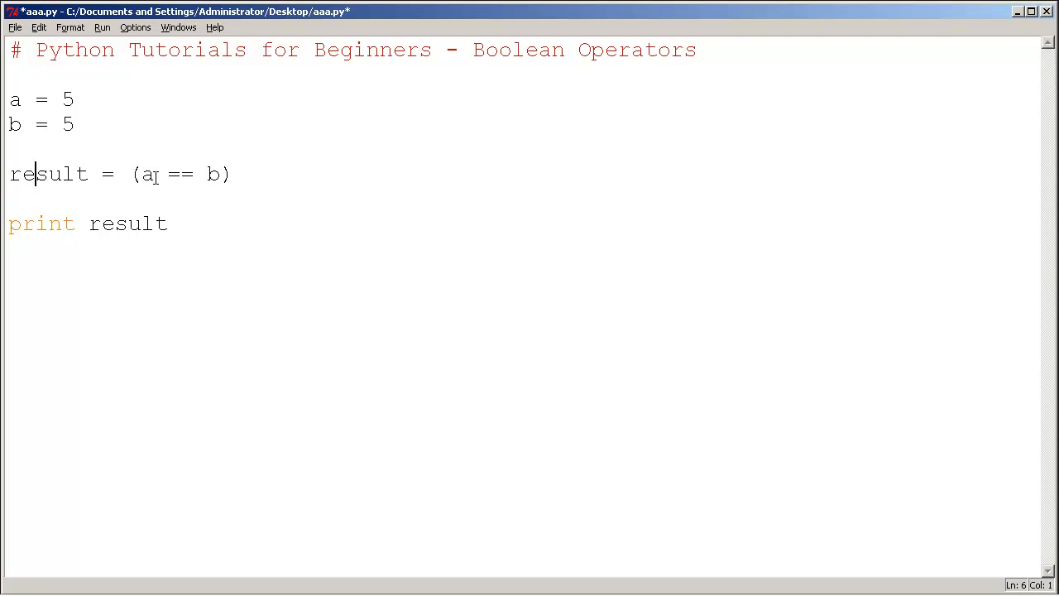
pyautogui.click(128, 174)
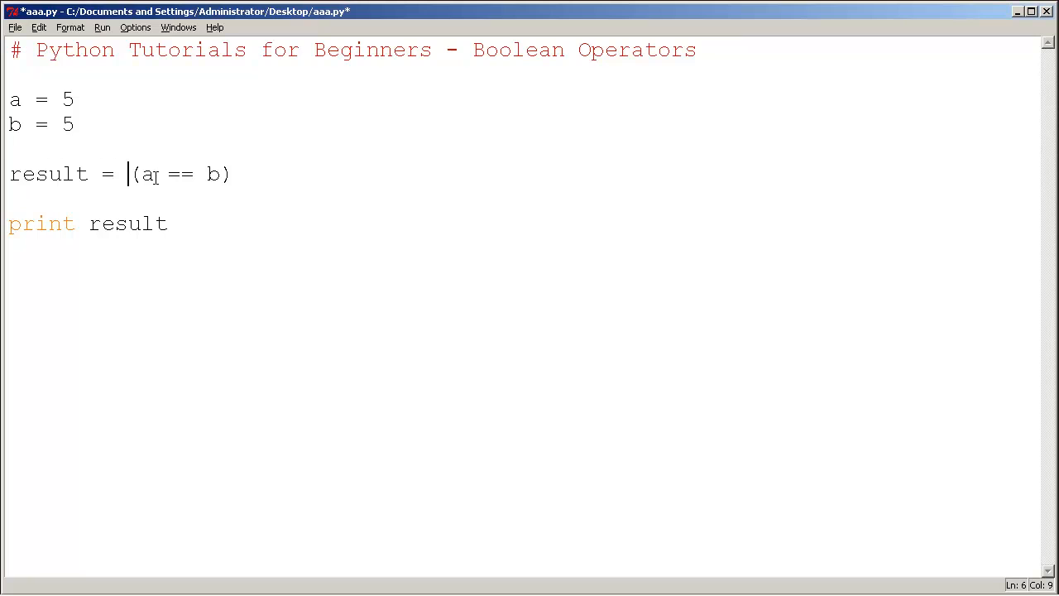
pyautogui.moveTo(129, 174); pyautogui.dragTo(165, 173)
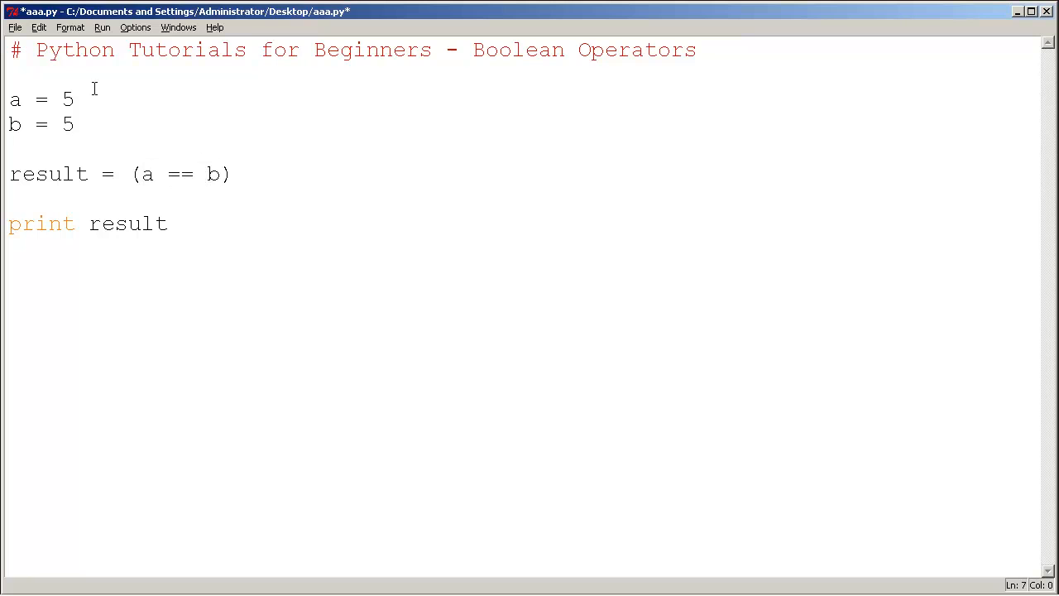
pyautogui.click(102, 27)
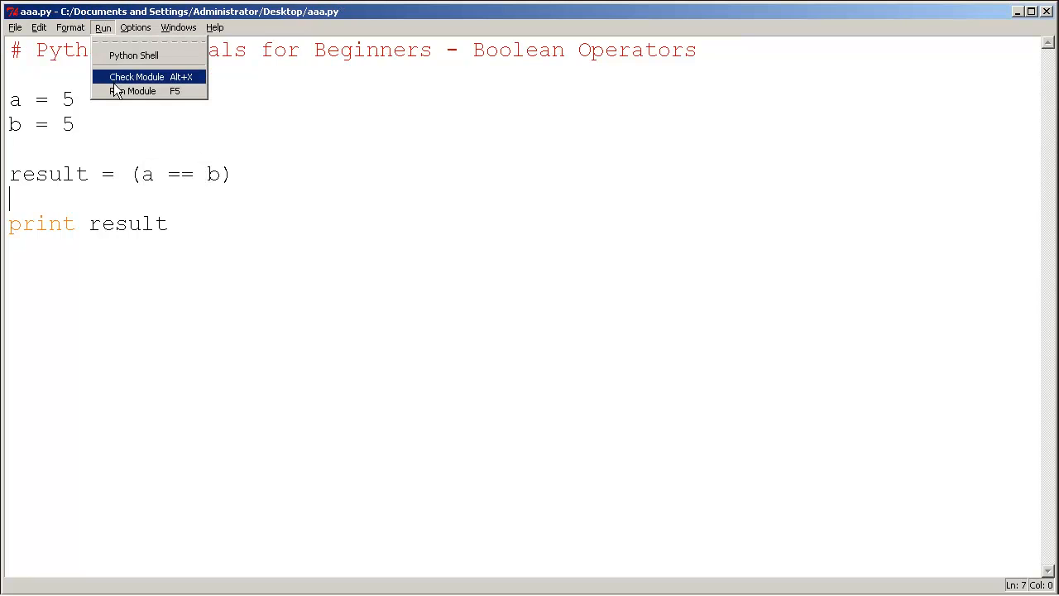
pyautogui.click(132, 91)
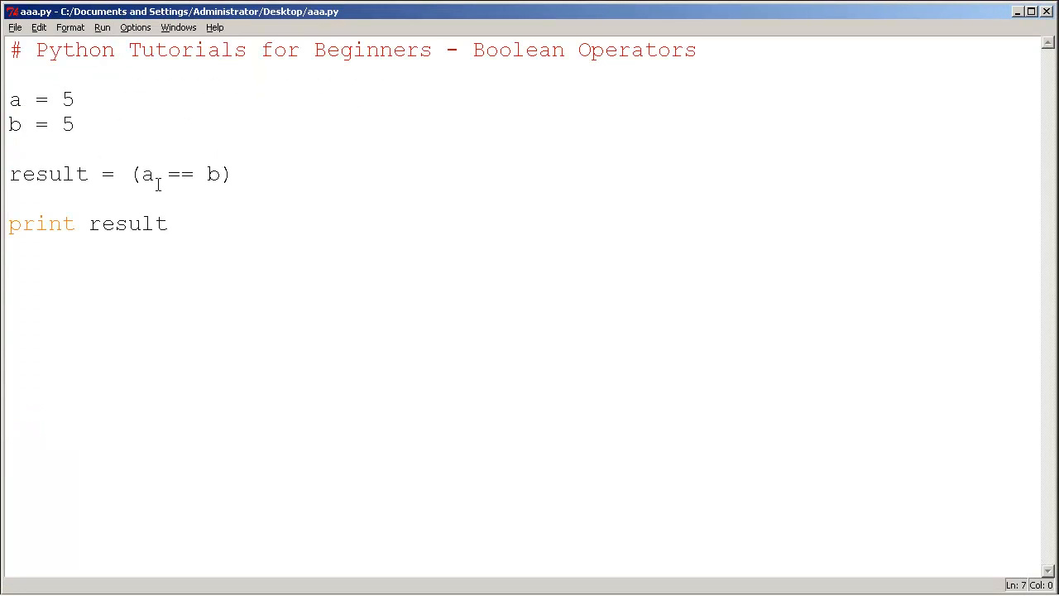
pyautogui.click(60, 124)
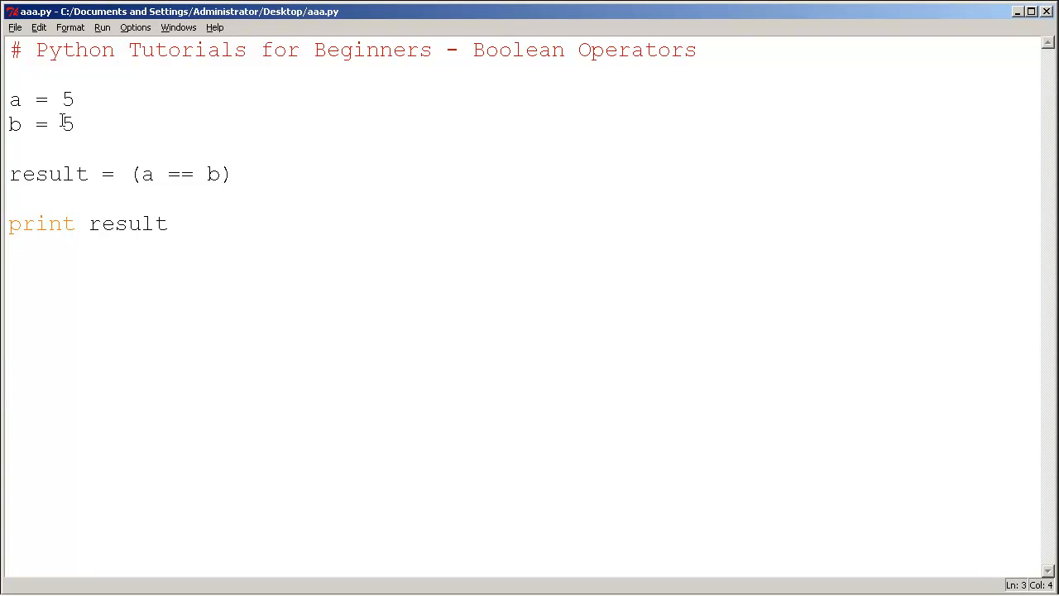
# Step: Set b to 10, change the comparison to (a < b), and run the module
pyautogui.write('10')
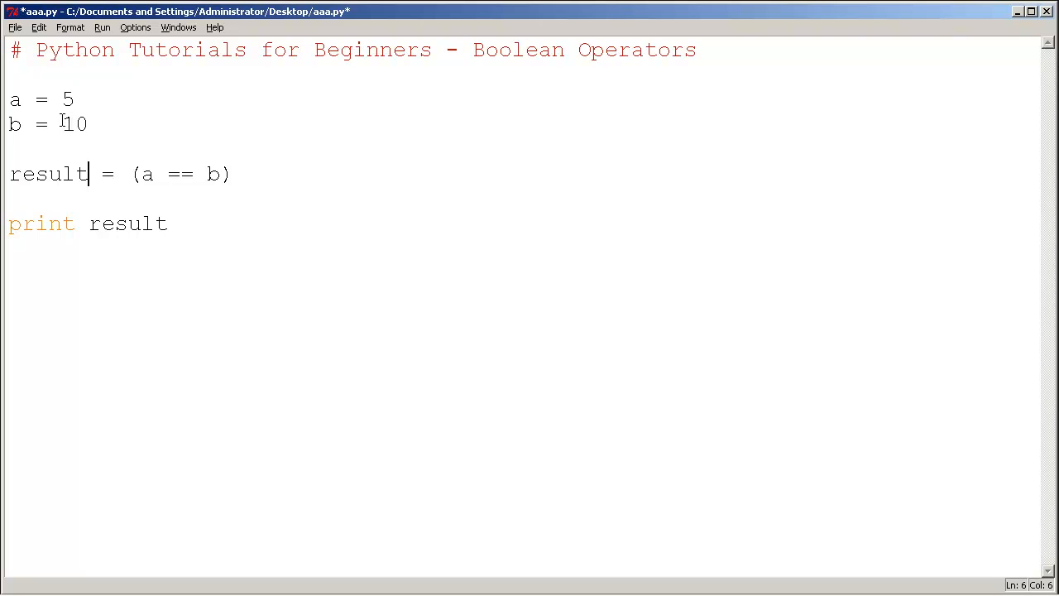
pyautogui.click(141, 174)
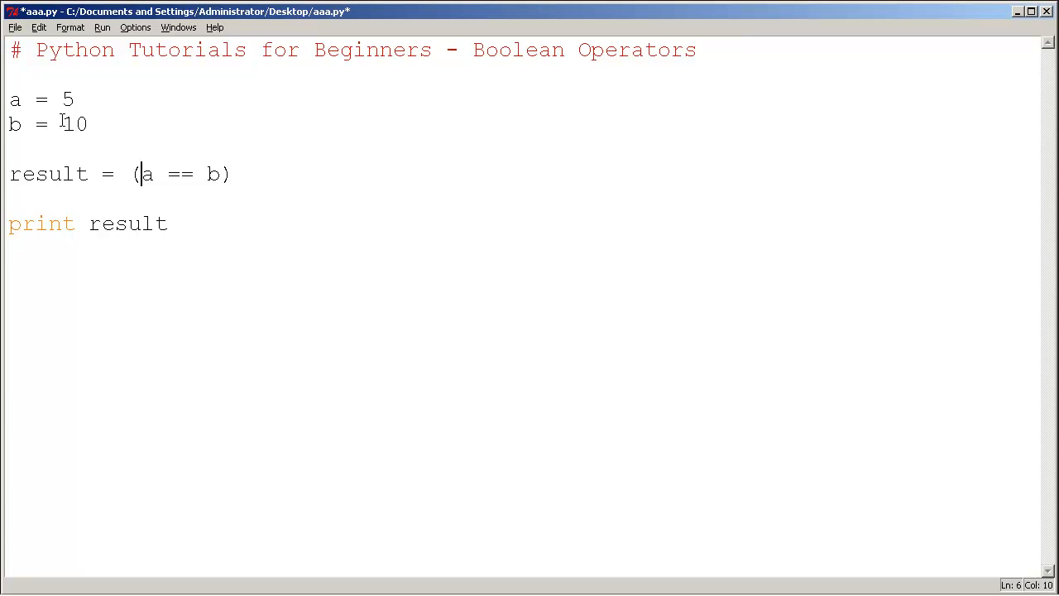
pyautogui.doubleClick(180, 174)
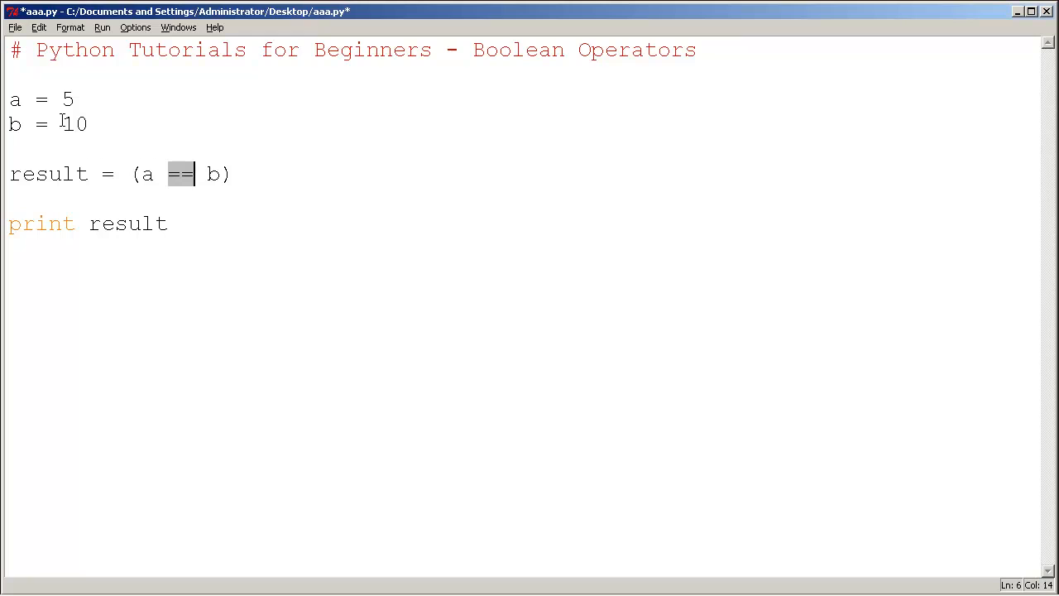
pyautogui.write('<')
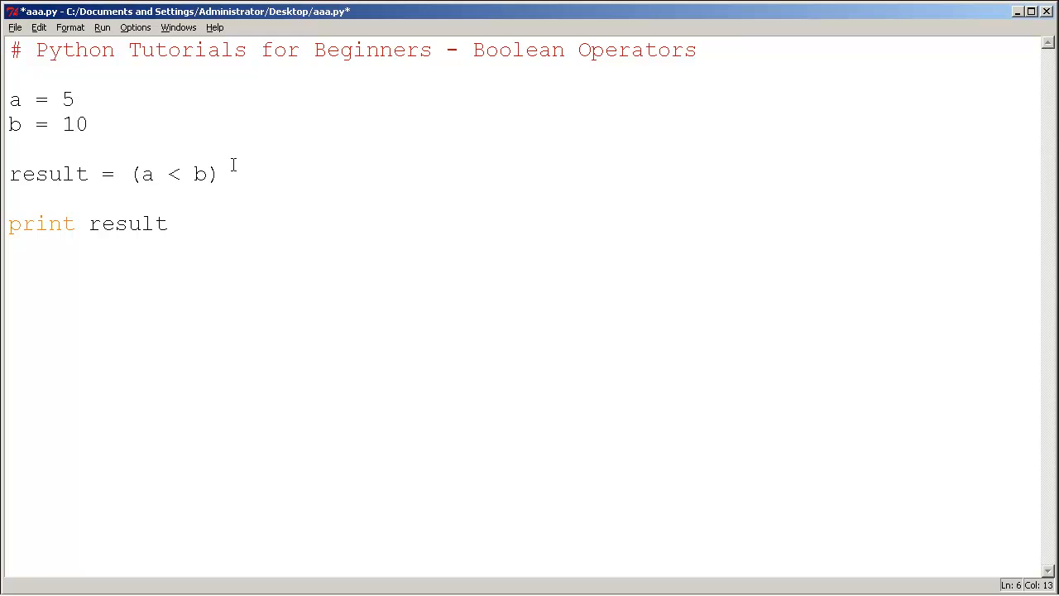
pyautogui.moveTo(88, 139)
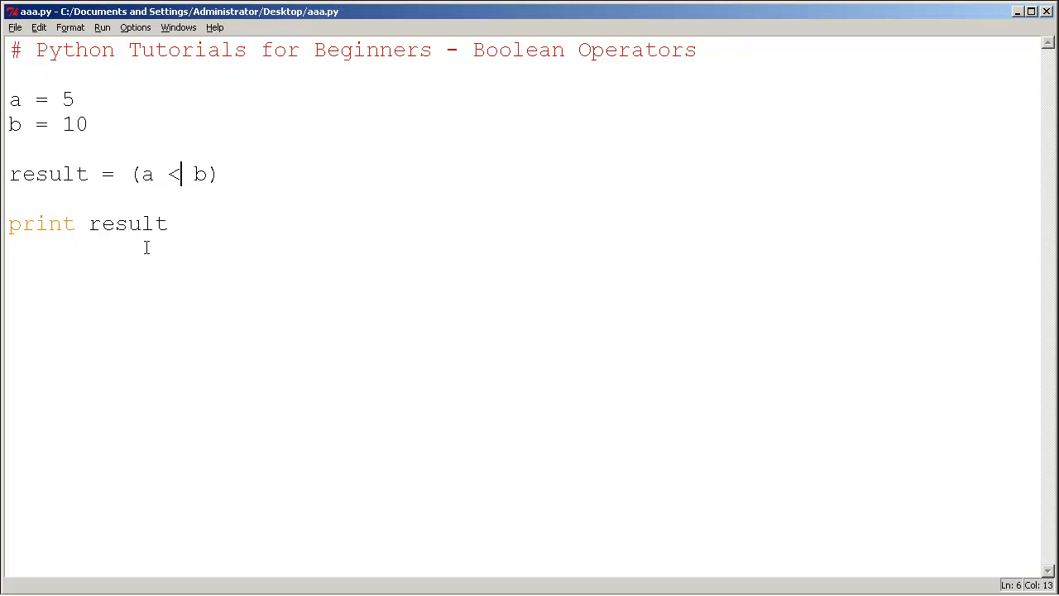
pyautogui.click(102, 27)
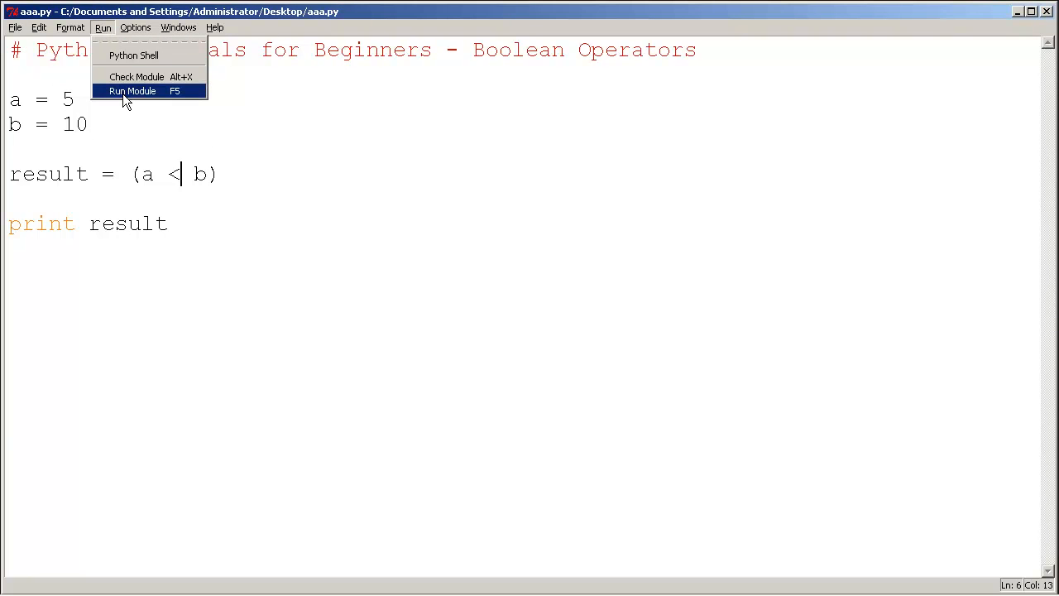
pyautogui.click(132, 91)
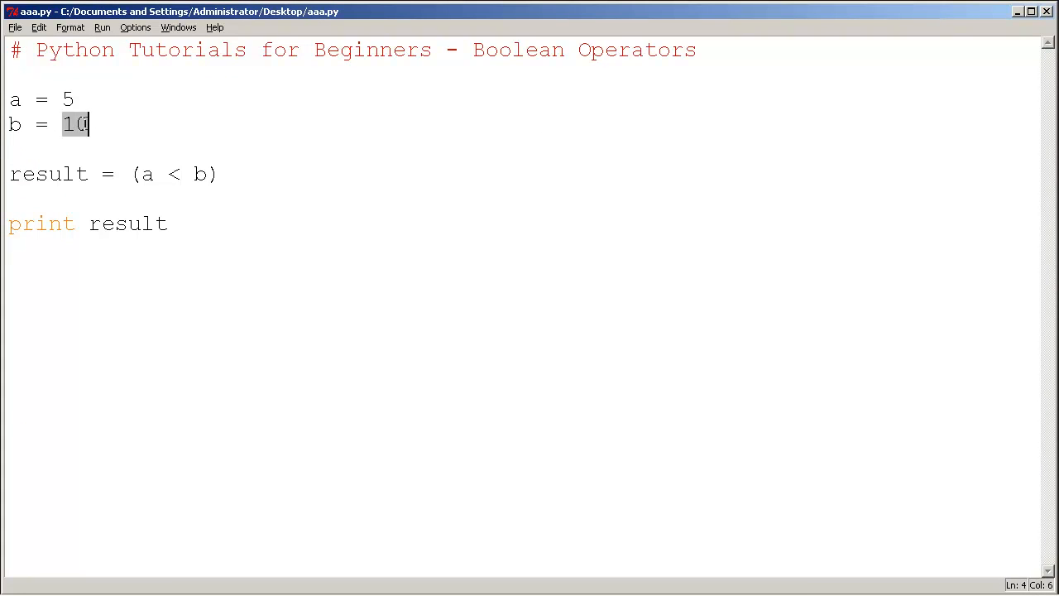
# Step: Set a to 10 and extend the comparison to (a <= b)
pyautogui.write('10')
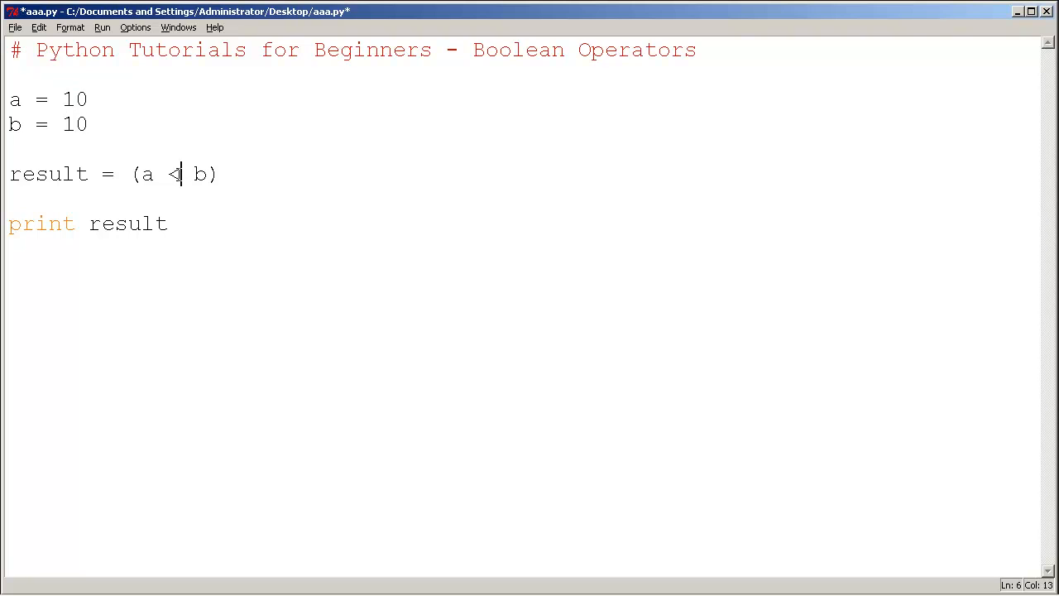
pyautogui.write('=')
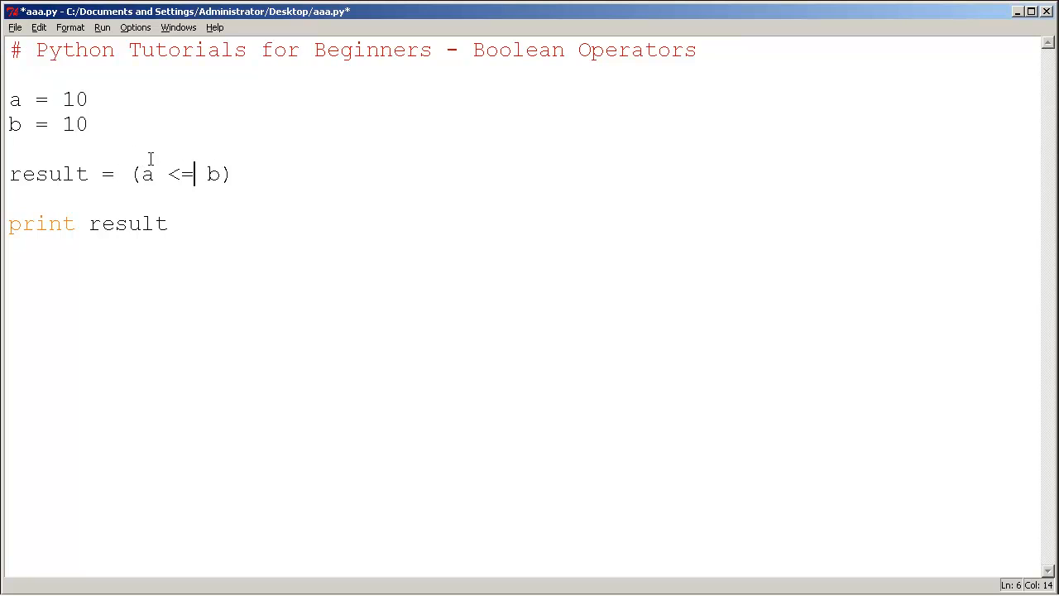
pyautogui.moveTo(234, 183)
pyautogui.write('print b')
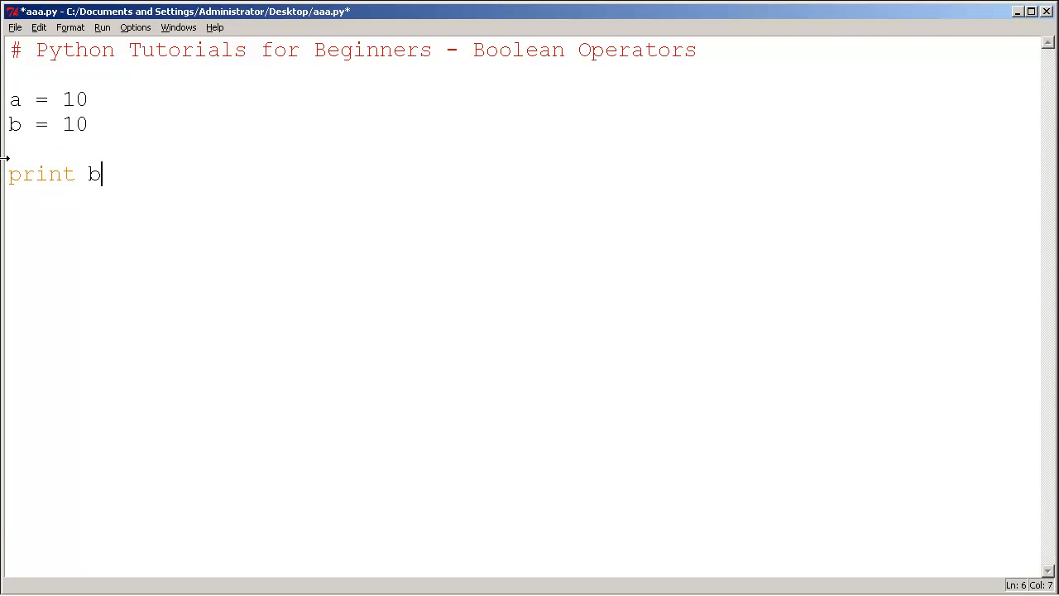
# Step: Make the script print b >= a, save it, and run the module
pyautogui.write('>= a')
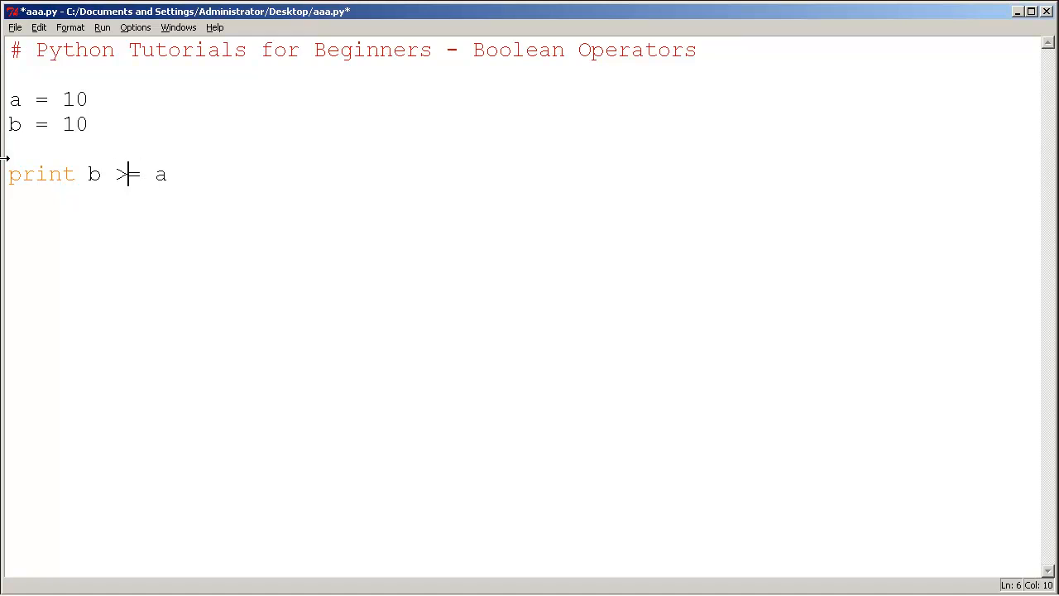
pyautogui.write('=')
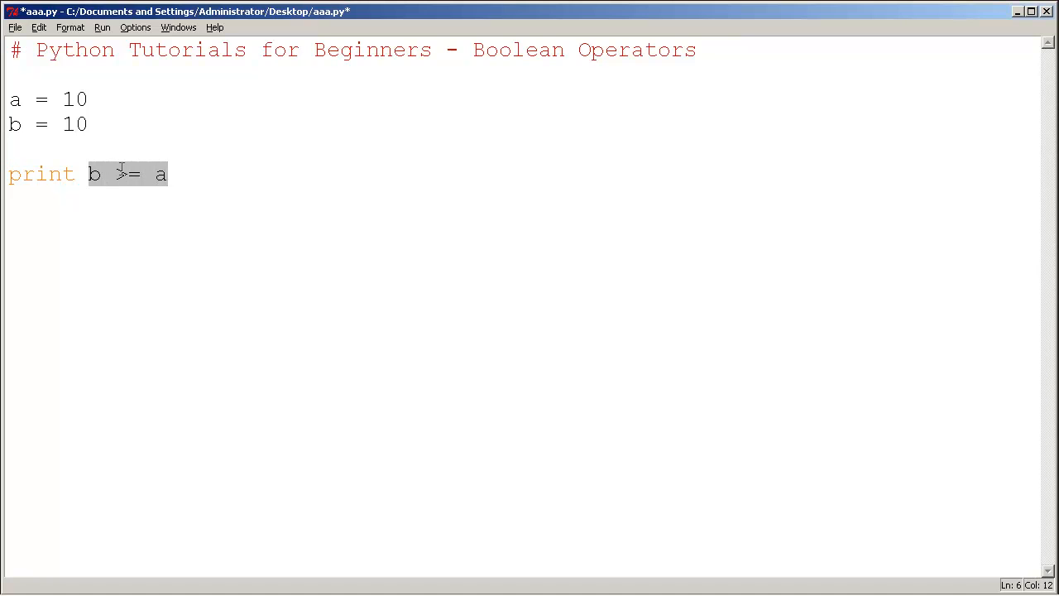
pyautogui.press('ctrl+s')
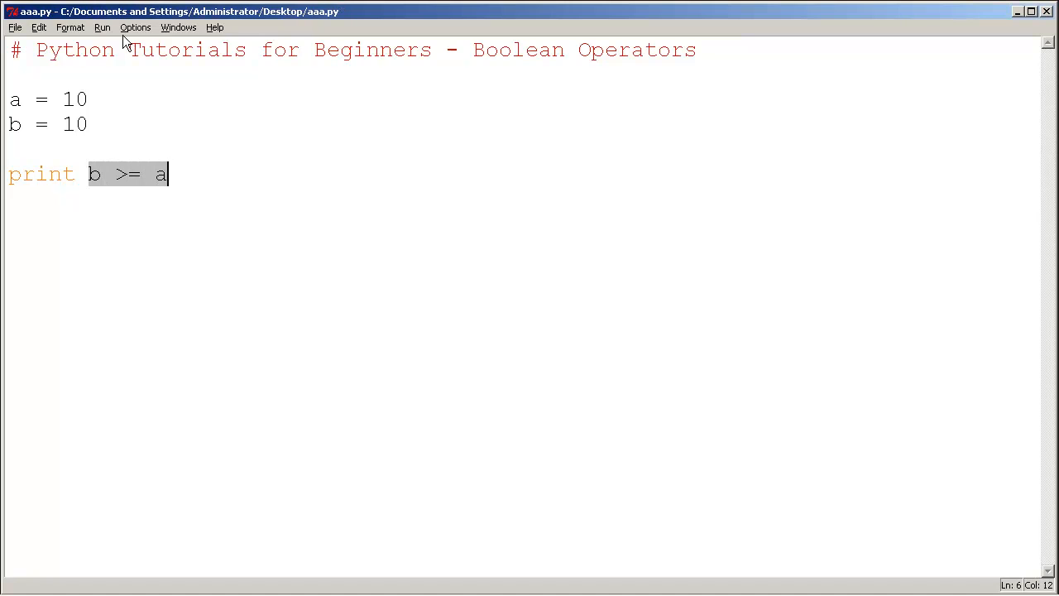
pyautogui.click(103, 27)
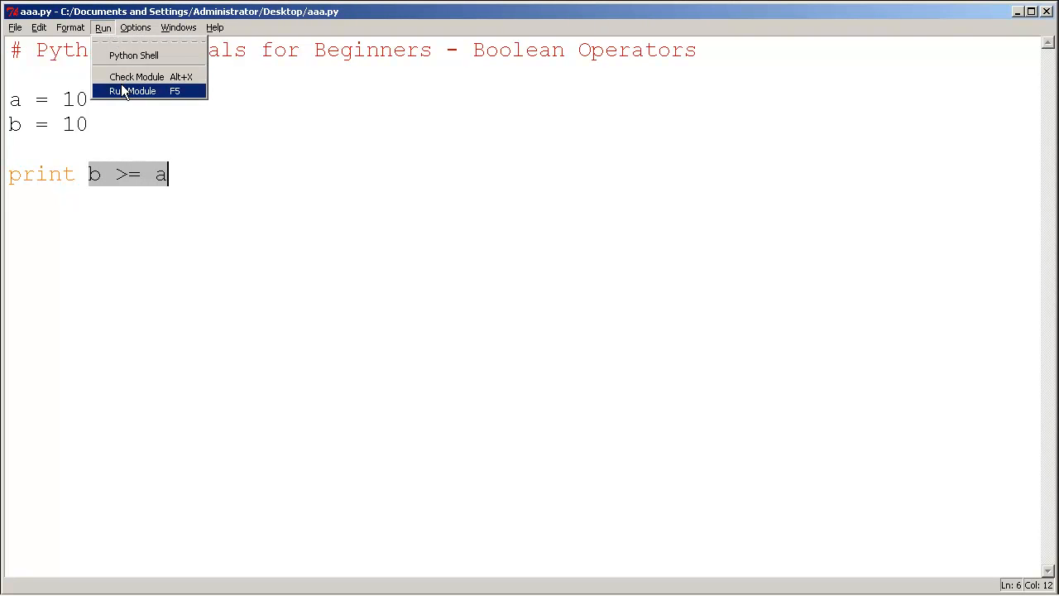
pyautogui.click(131, 91)
pyautogui.write('<')
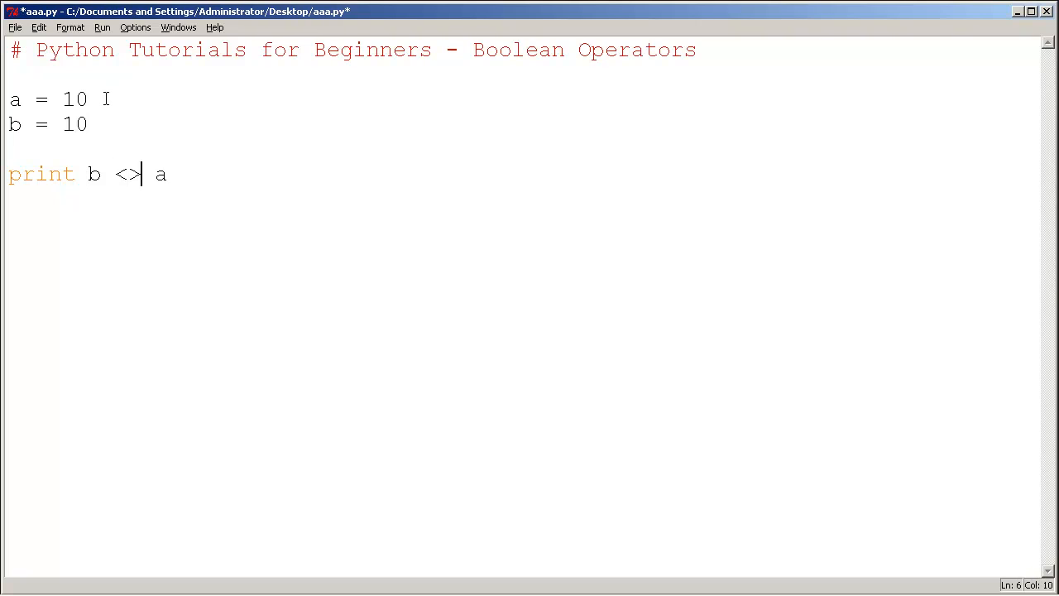
pyautogui.moveTo(121, 185)
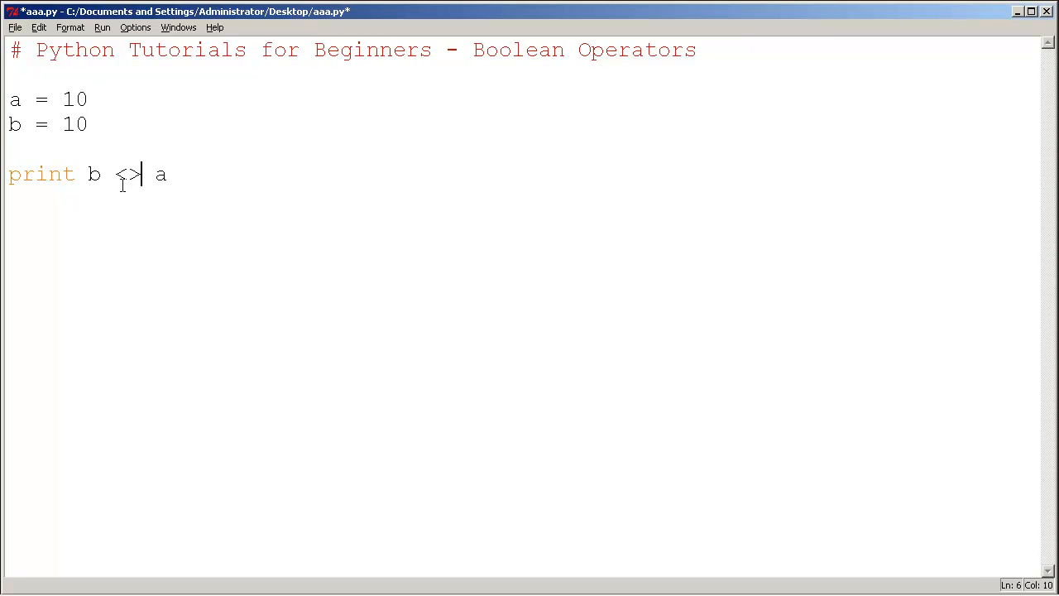
# Step: Switch the print operator to != after trying <>, then run the module
pyautogui.press('Backspace')
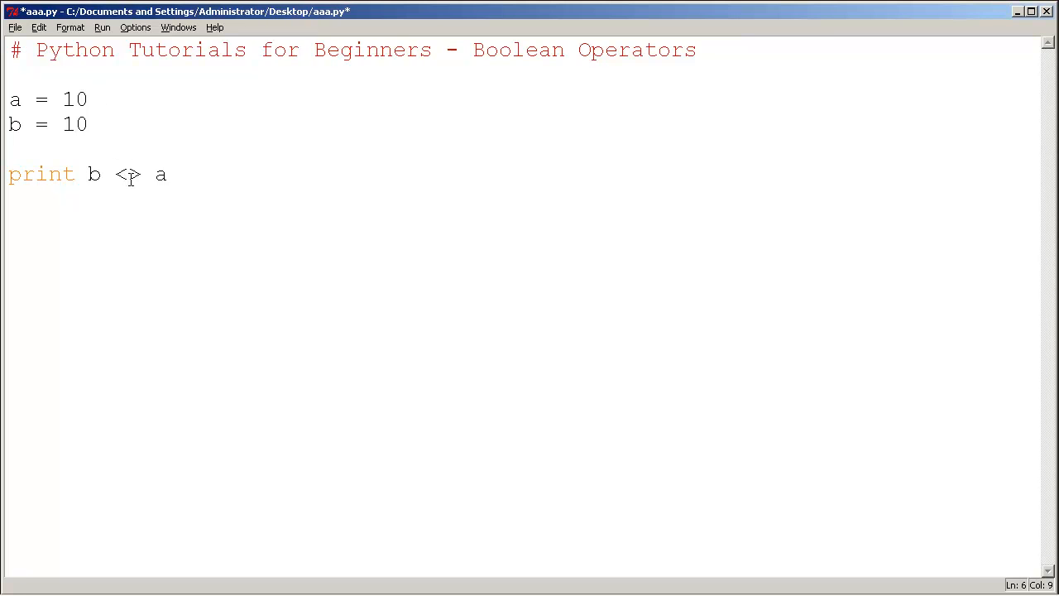
pyautogui.write('!=')
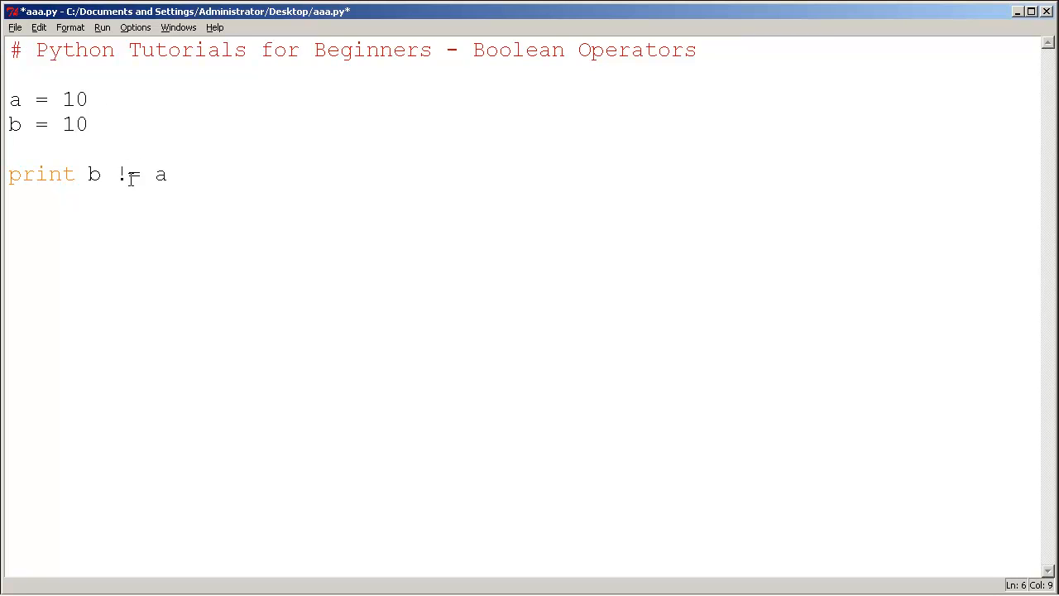
pyautogui.write('=')
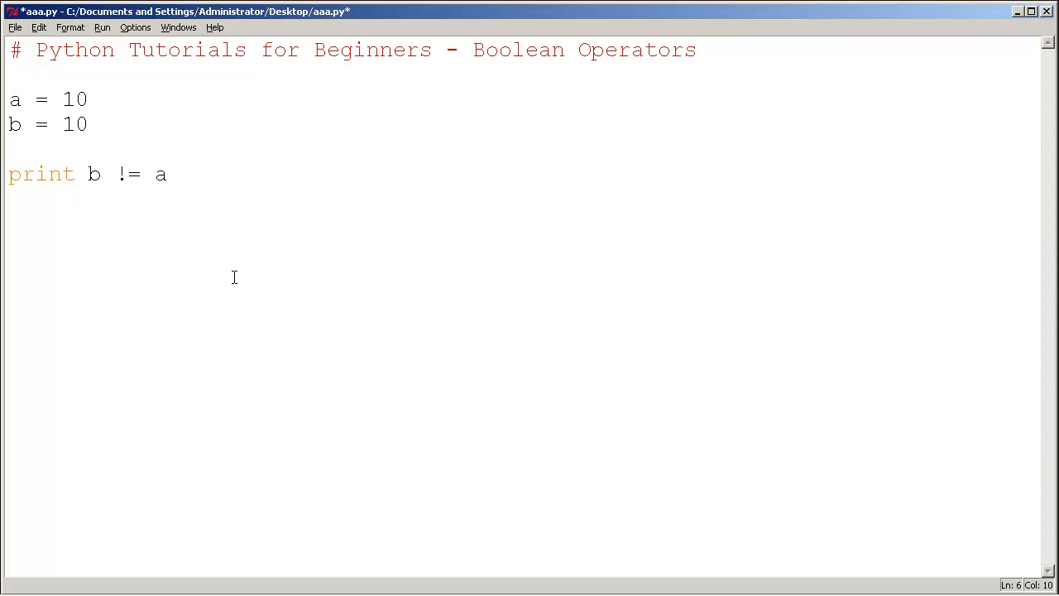
pyautogui.write('<>')
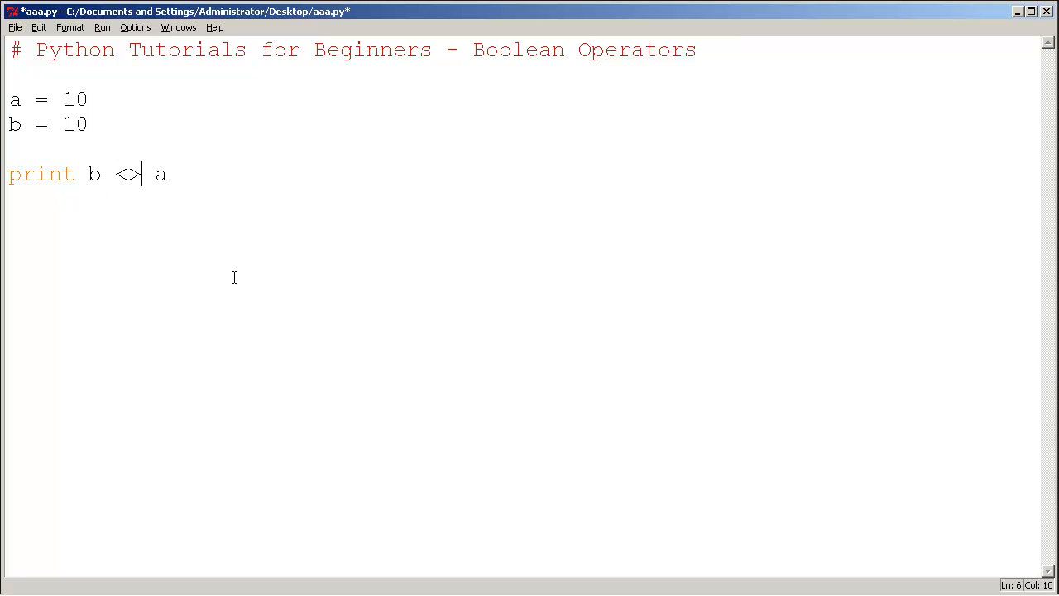
pyautogui.press('BackSpace')
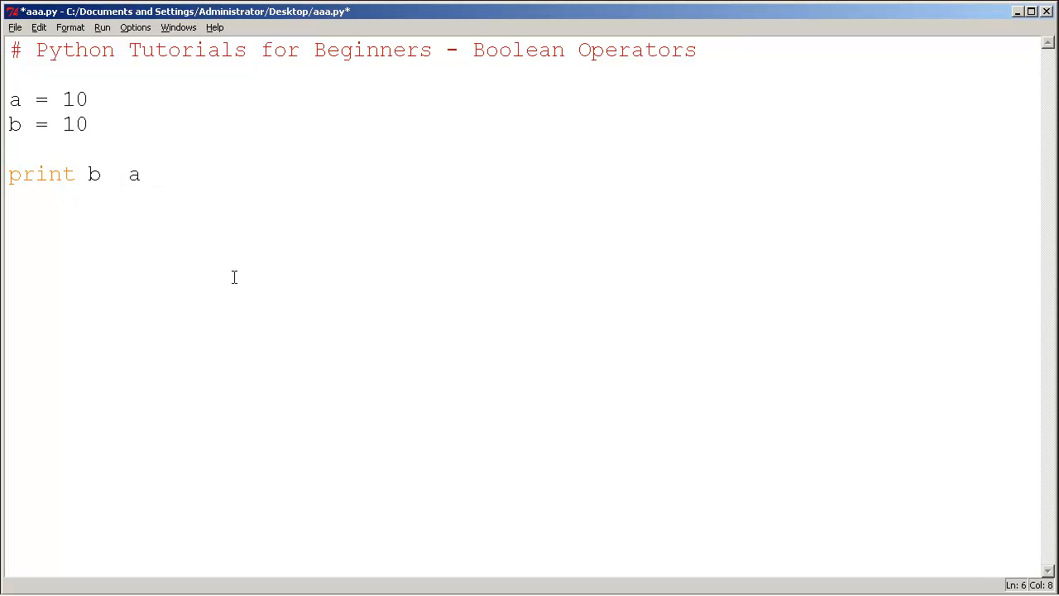
pyautogui.write('!=')
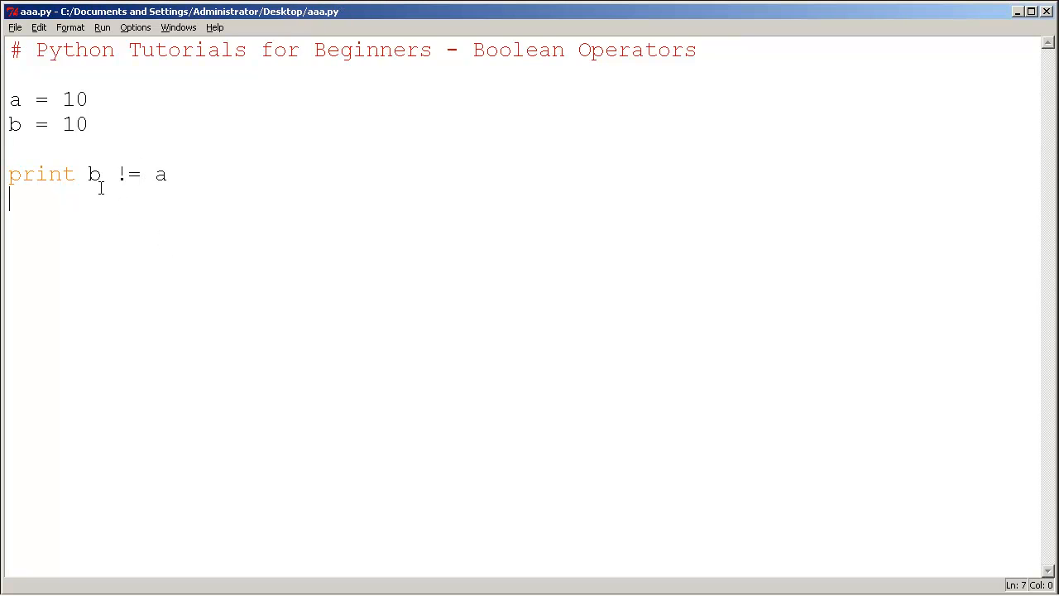
pyautogui.moveTo(62, 104)
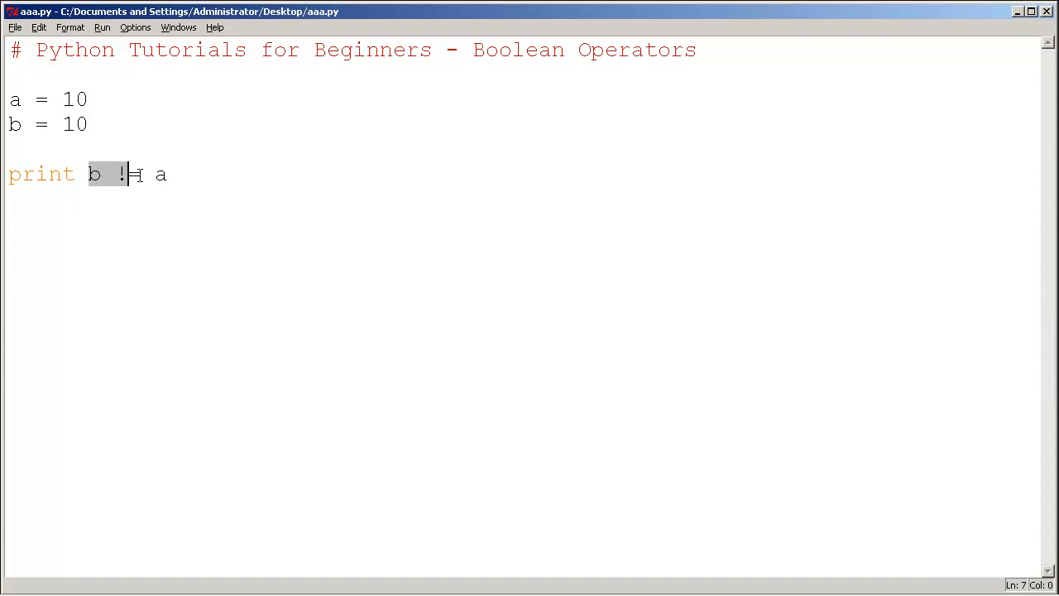
pyautogui.click(102, 27)
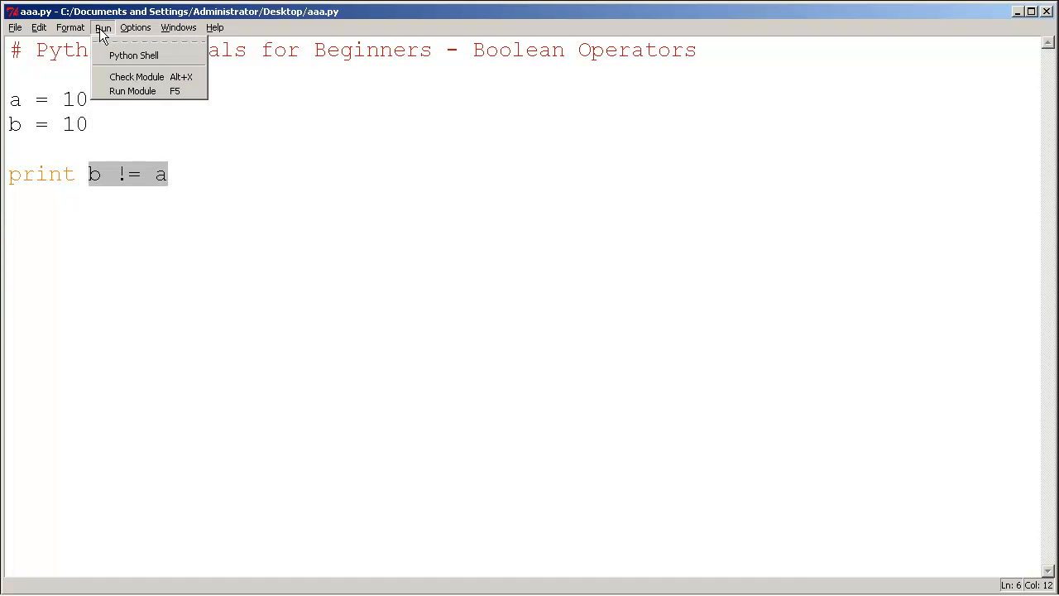
pyautogui.click(132, 90)
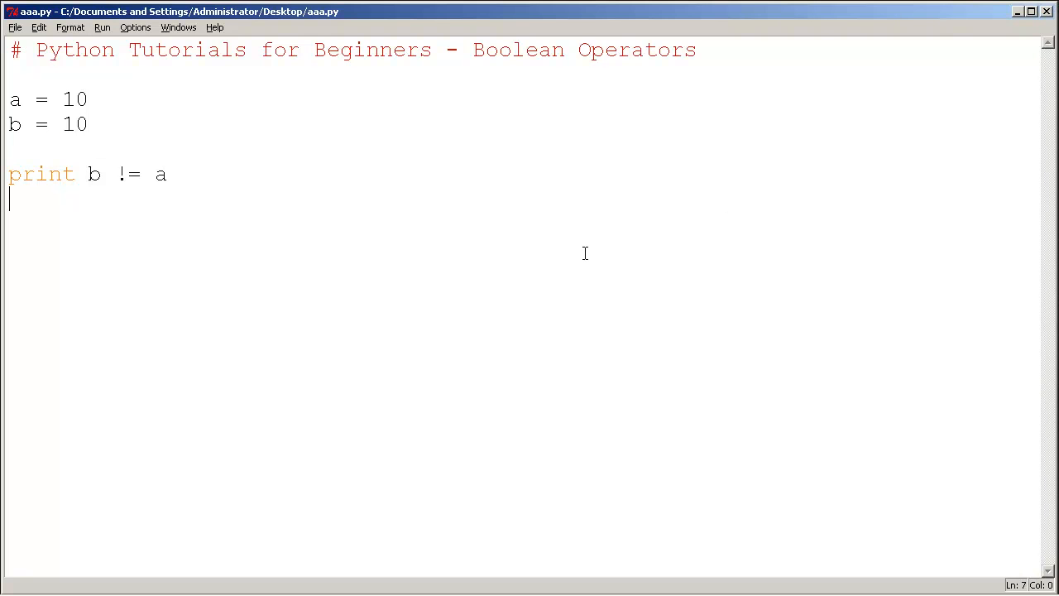
pyautogui.moveTo(117, 171)
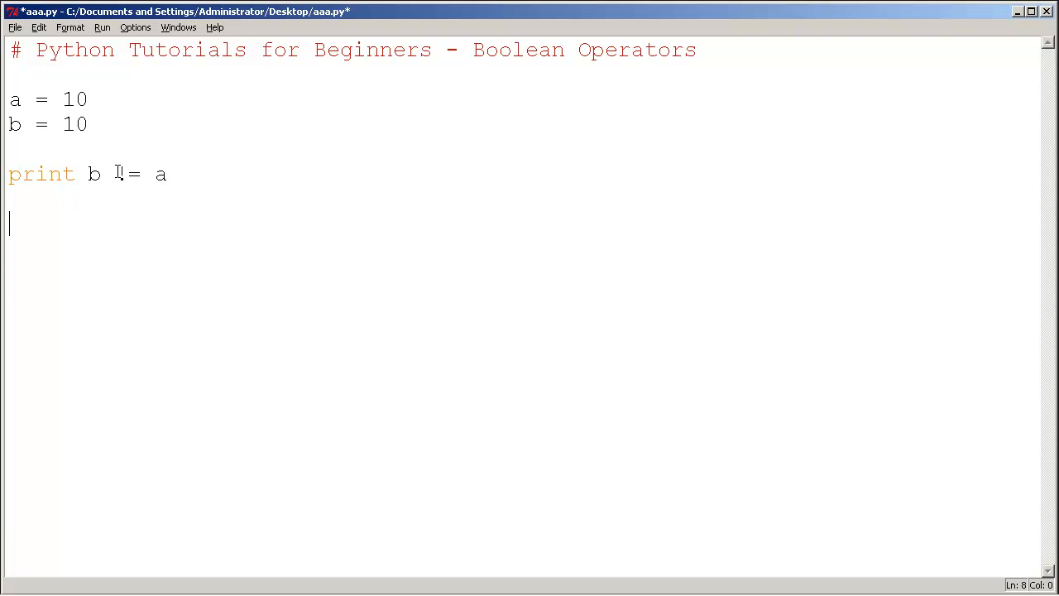
# Step: Type the notes line '< <= > >= != same as <> == compare = assign'
pyautogui.write('< <= > >= != same as')
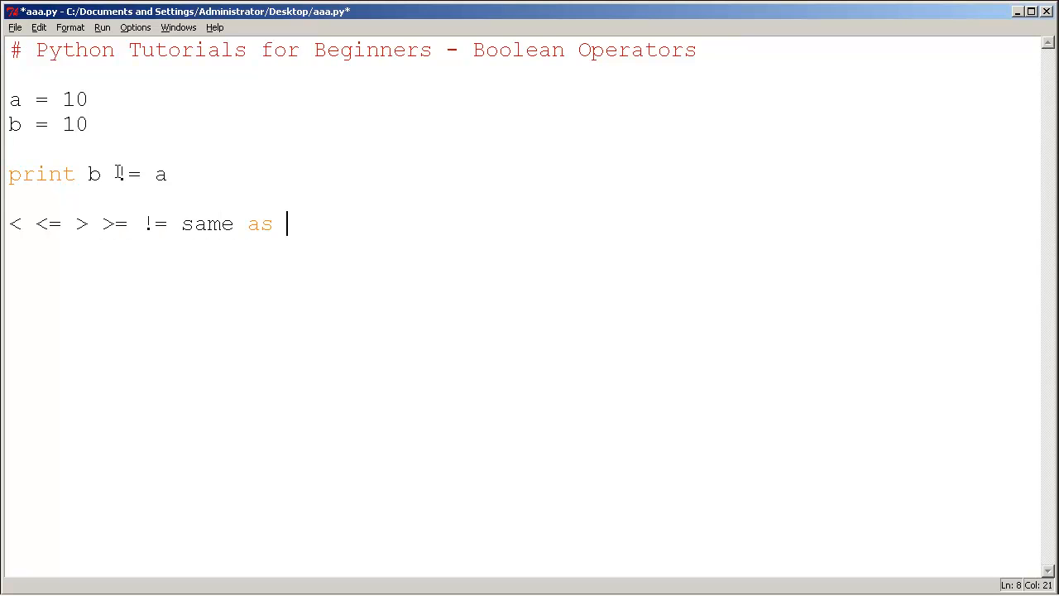
pyautogui.write('<>')
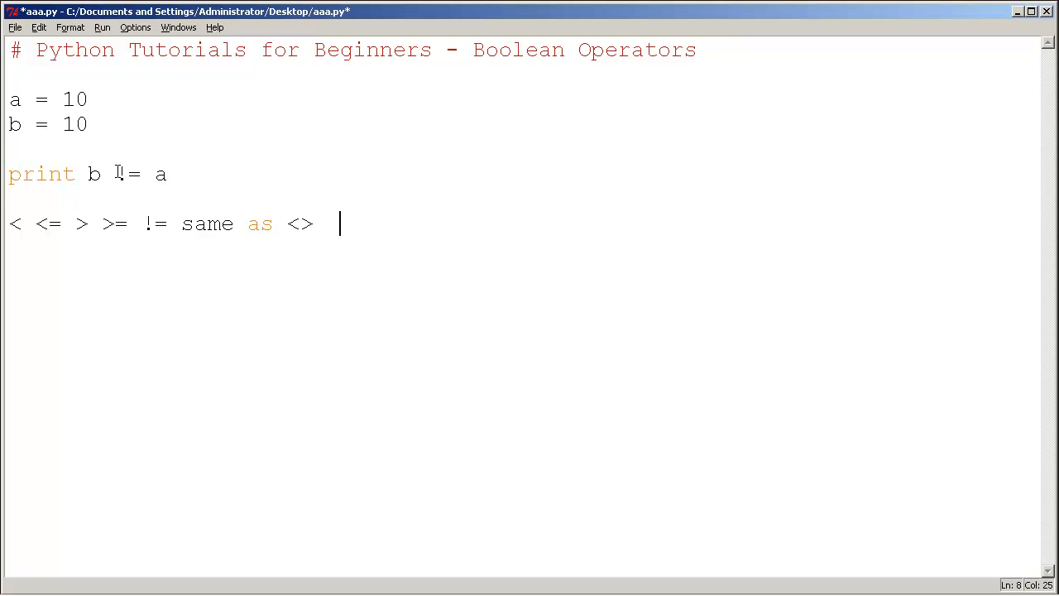
pyautogui.write('==')
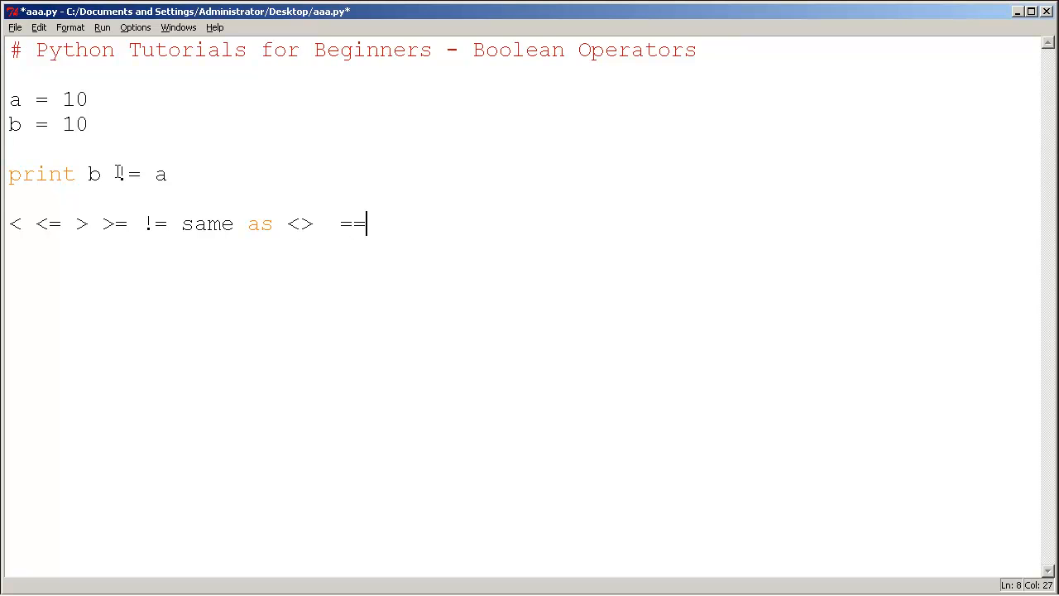
pyautogui.write('compare   =')
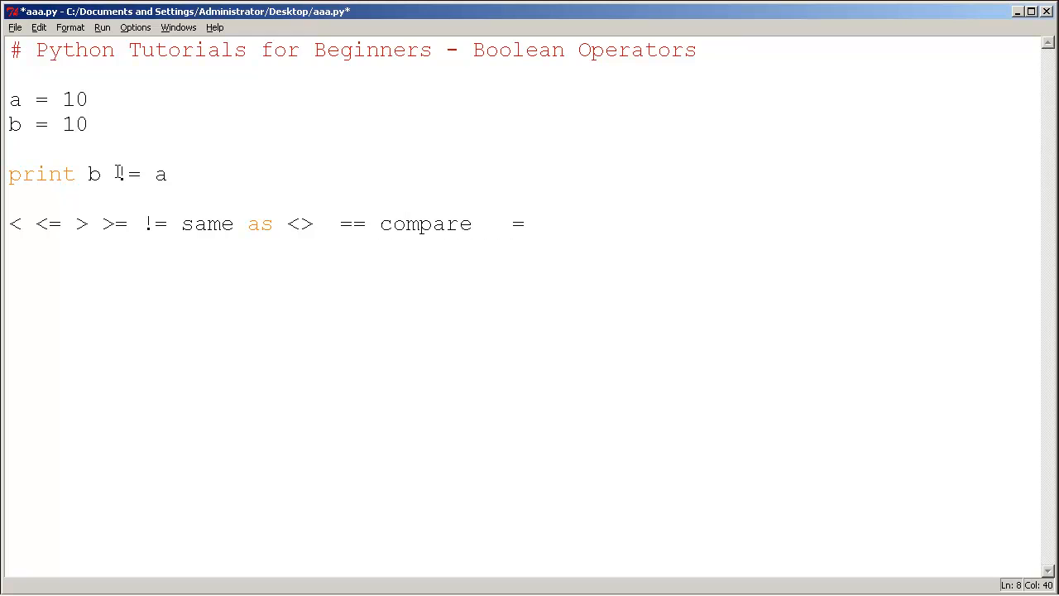
pyautogui.write('assign')
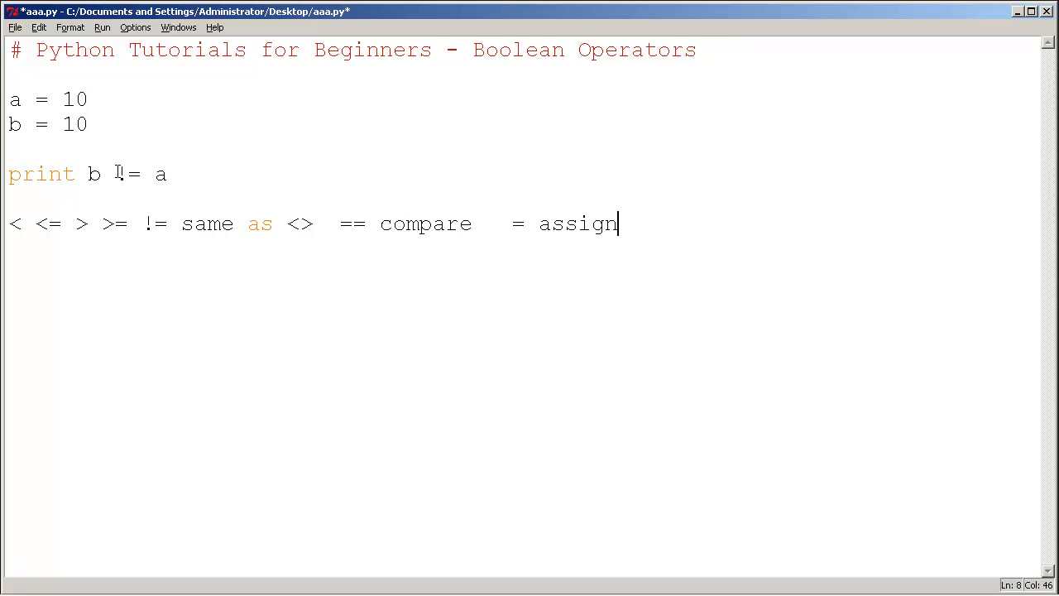